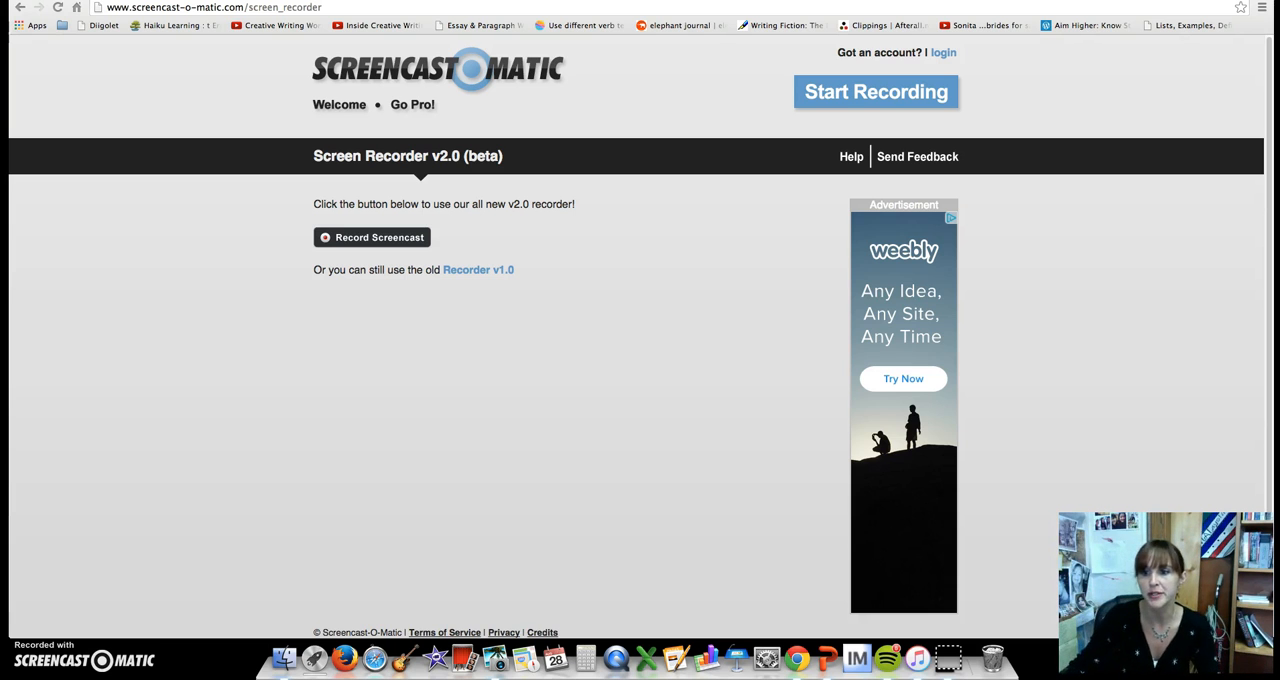
# Step: Bring up the Google apps launcher in Gmail and scroll down to reveal Drive, Docs and more apps
pyautogui.click(58, 8)
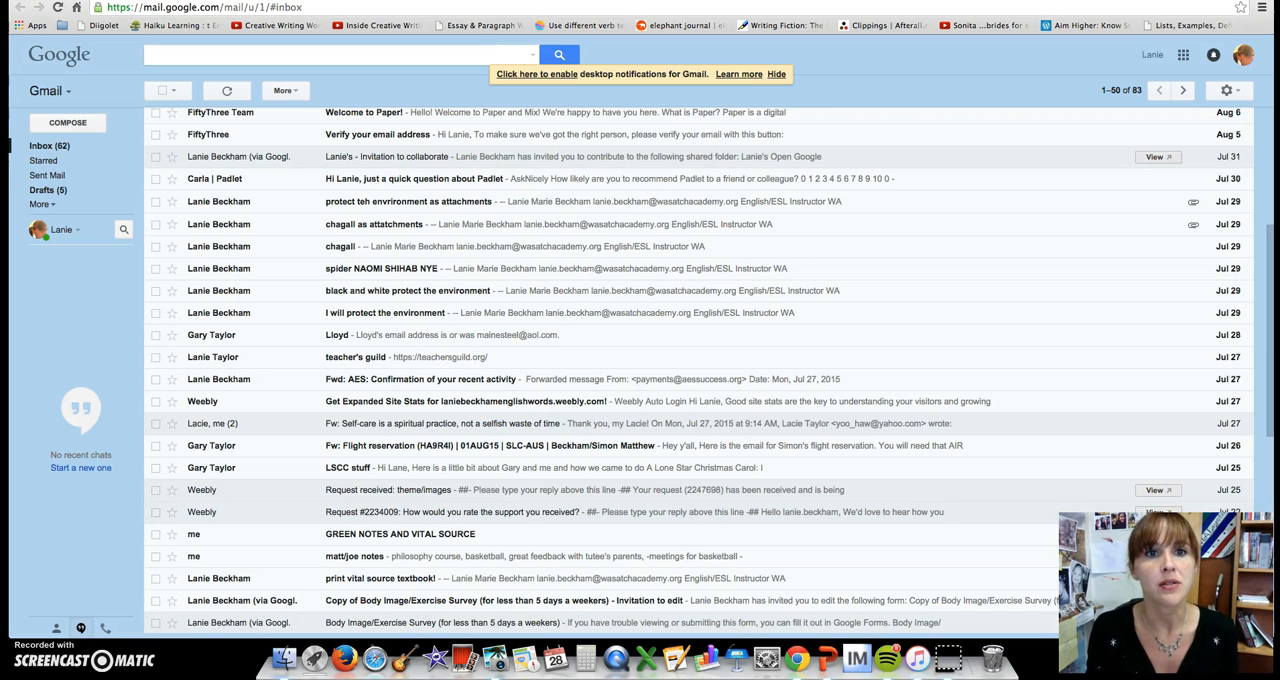
pyautogui.moveTo(916, 216)
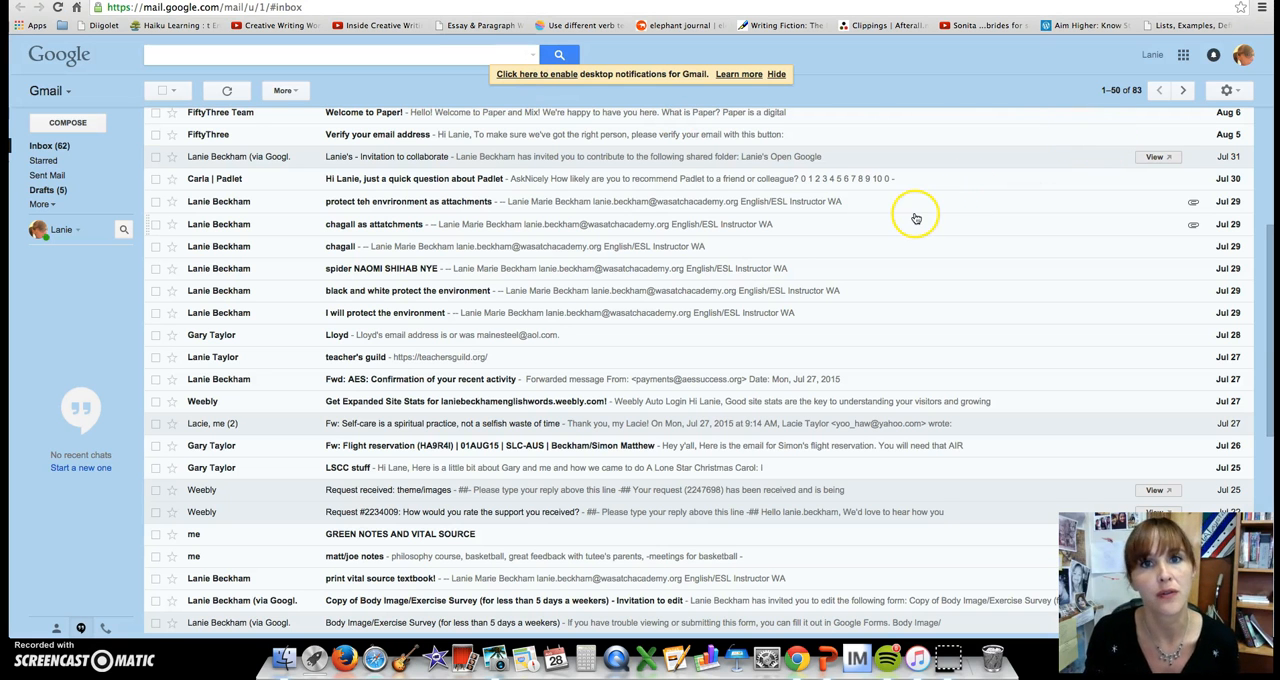
pyautogui.moveTo(858, 228)
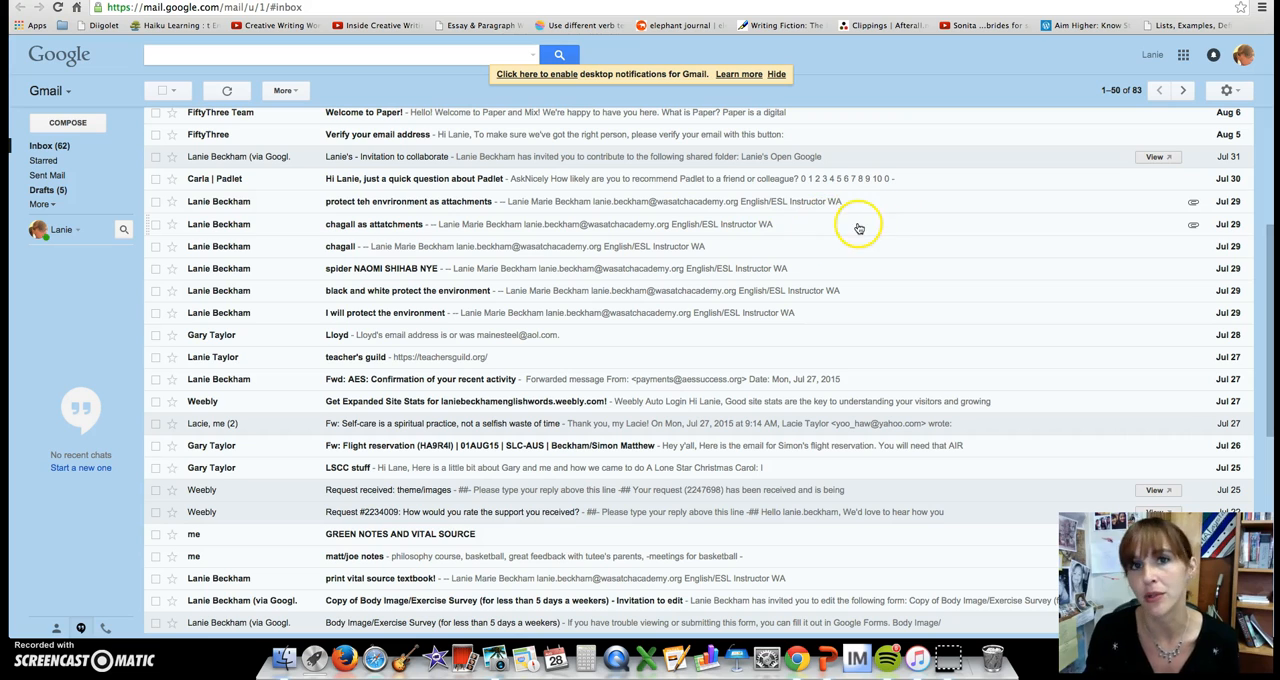
pyautogui.moveTo(884, 228)
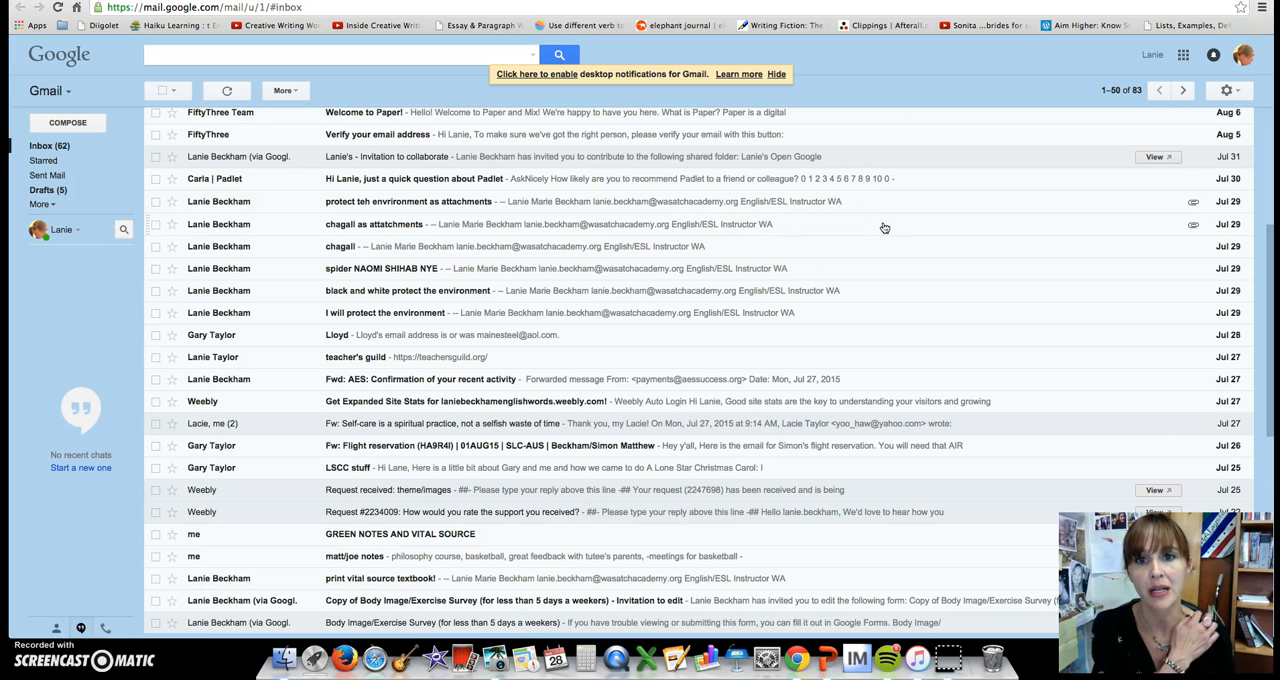
pyautogui.moveTo(936, 220)
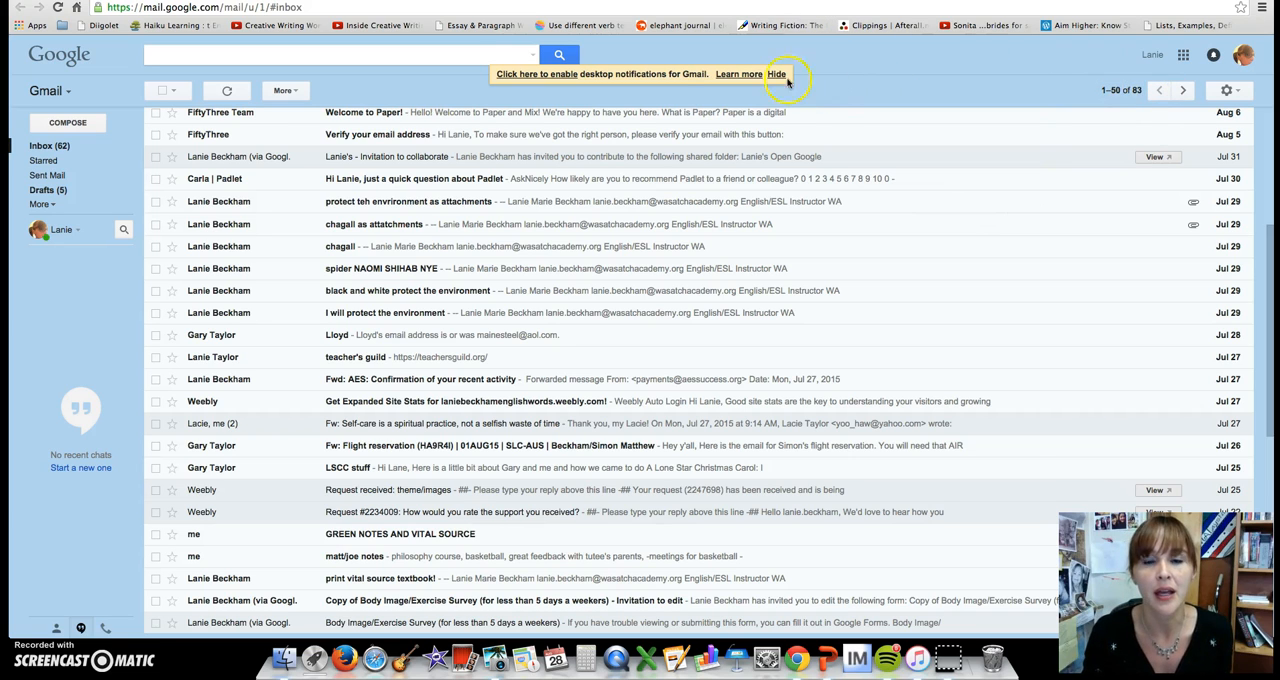
pyautogui.moveTo(1188, 68)
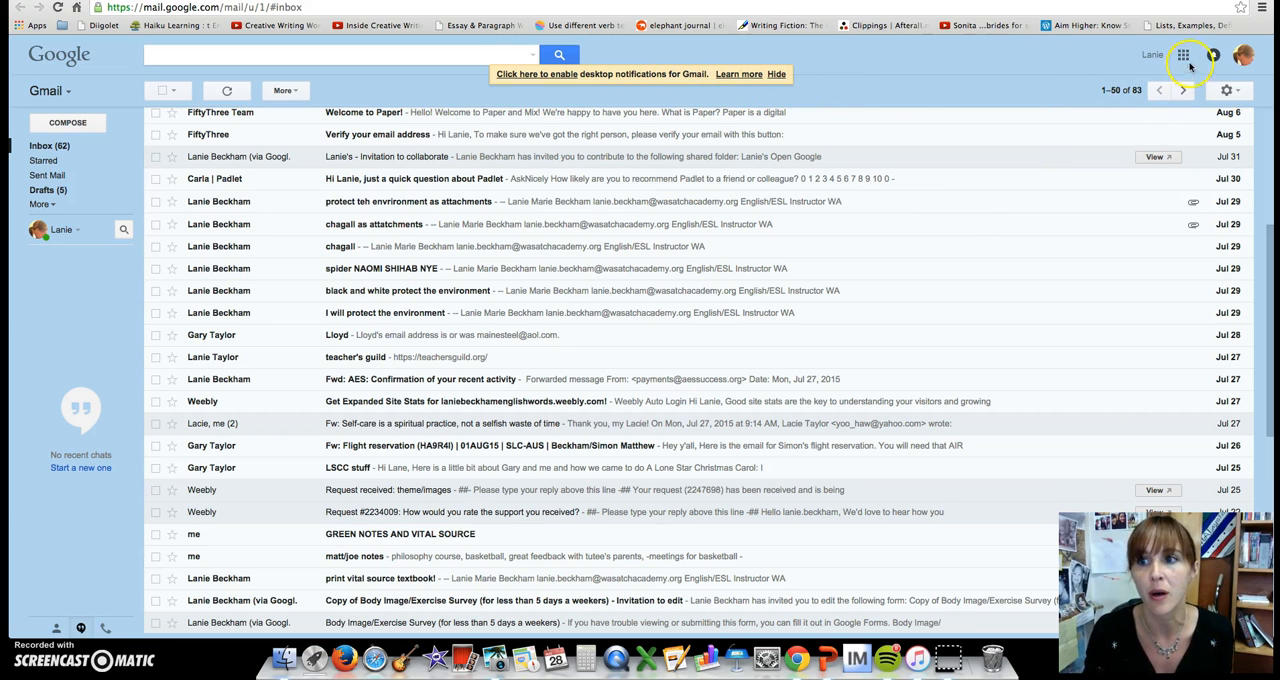
pyautogui.moveTo(1184, 56)
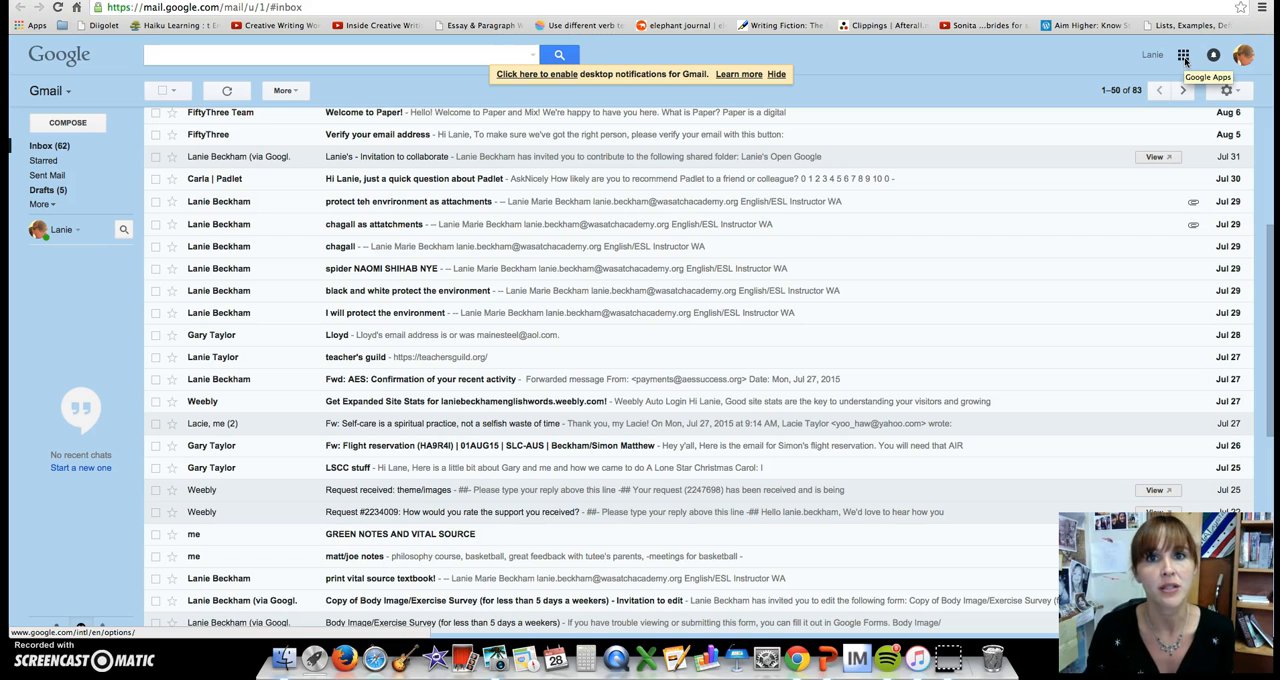
pyautogui.click(1184, 56)
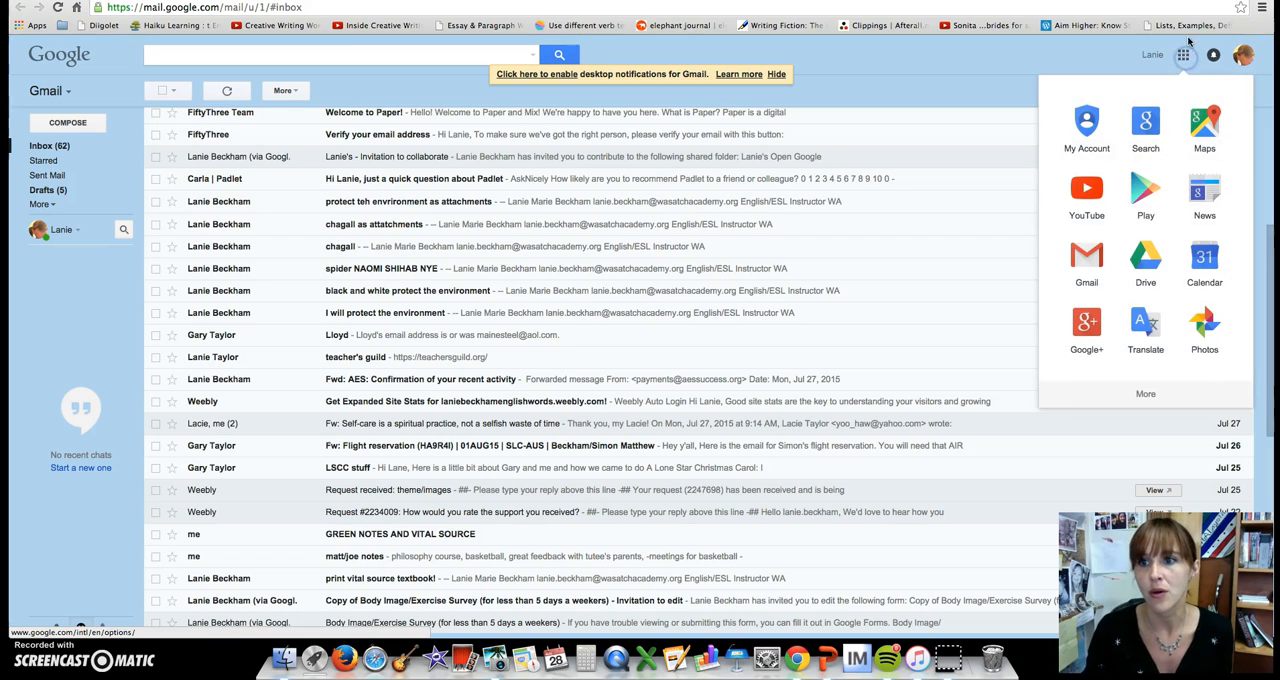
pyautogui.moveTo(1184, 24)
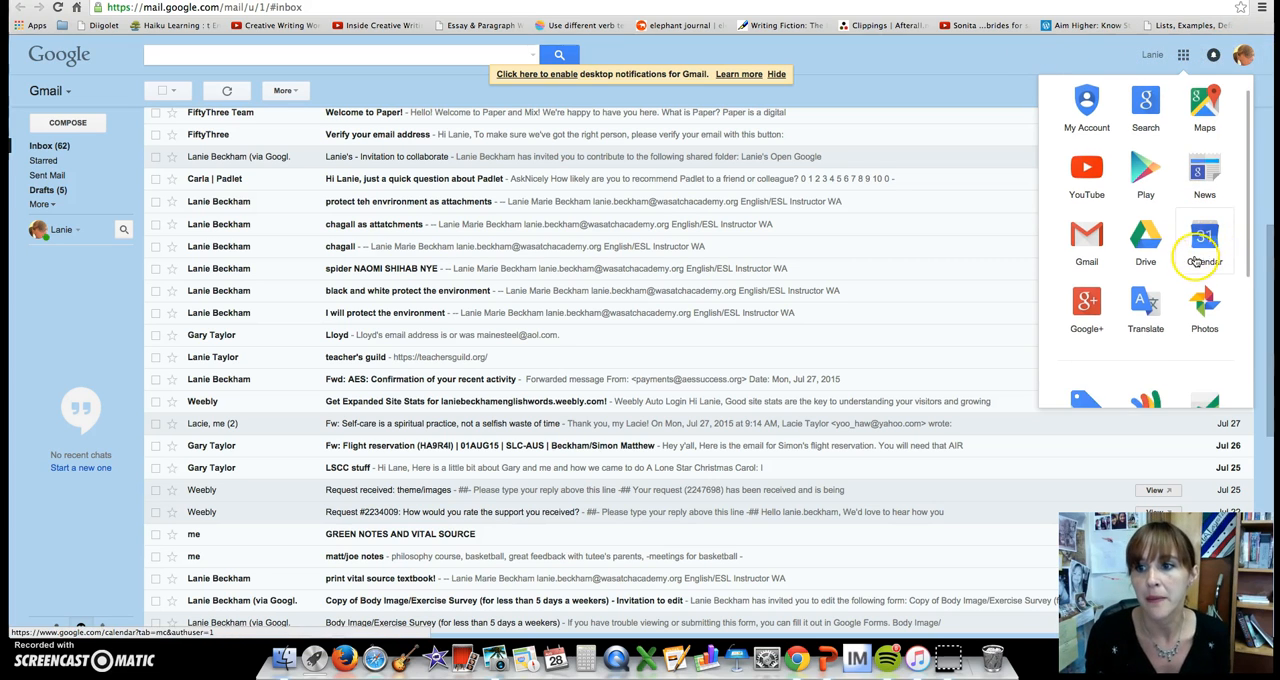
pyautogui.scroll(-3)
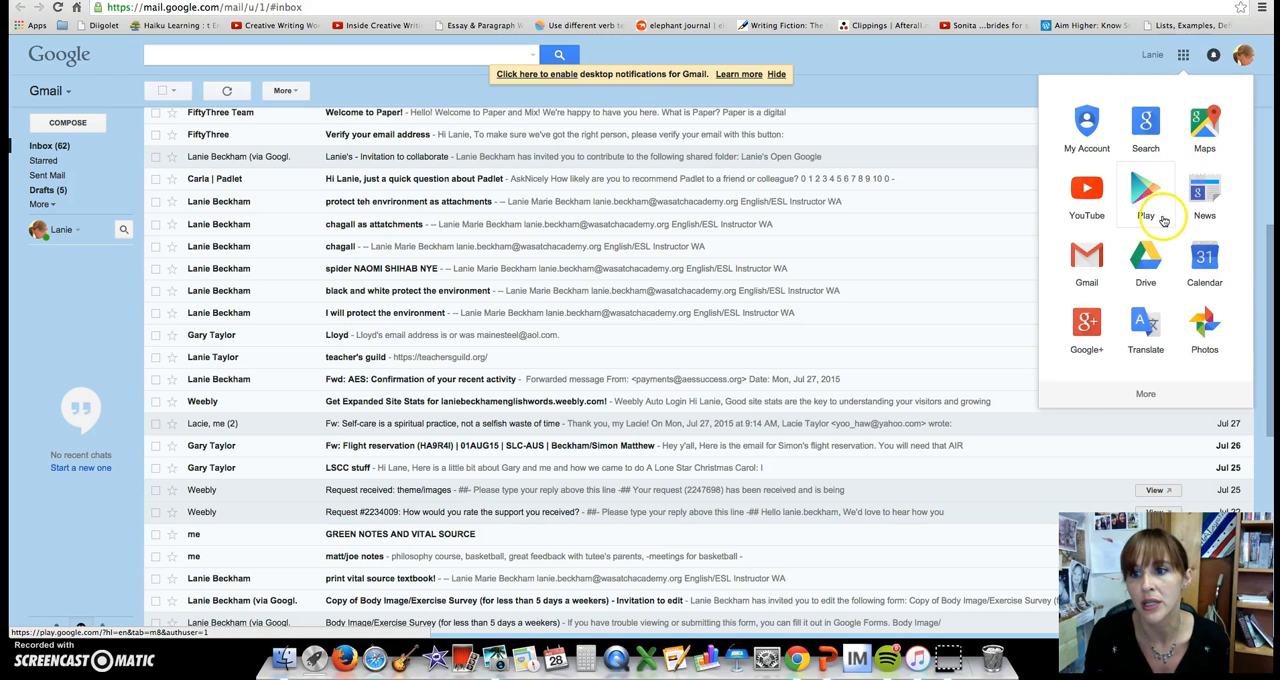
pyautogui.scroll(-3)
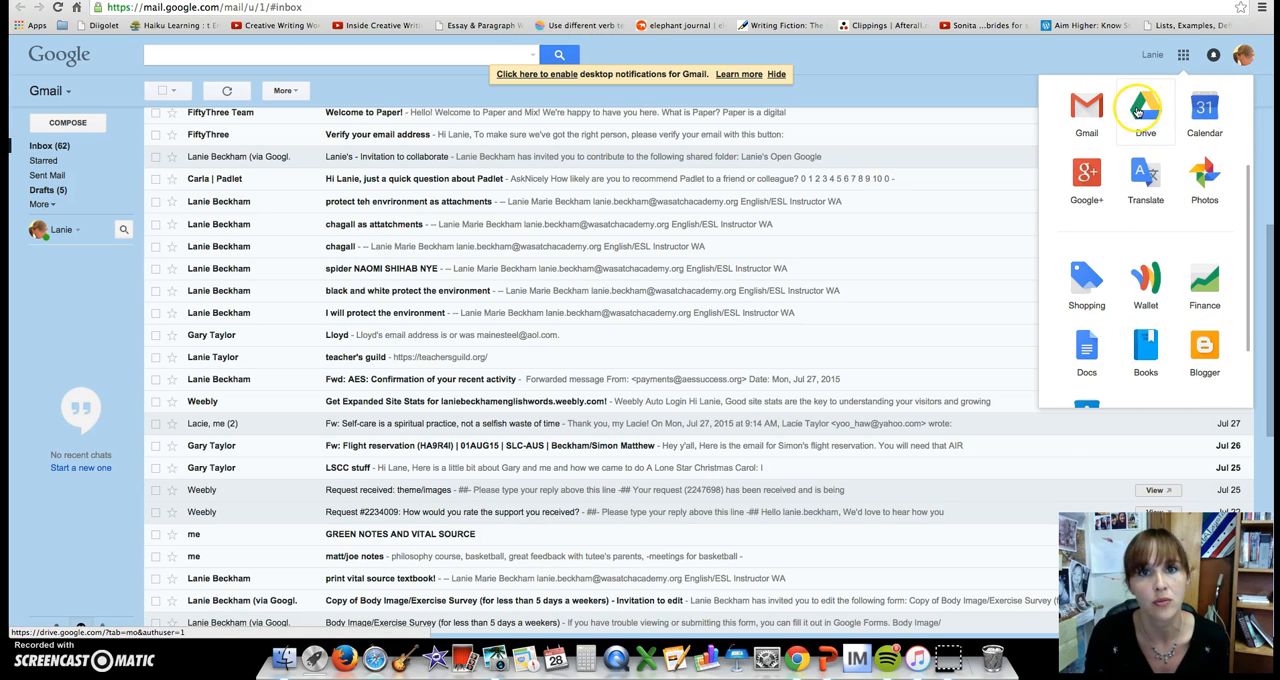
# Step: Go to Google Drive's My Drive and choose Google Docs from the NEW creation list
pyautogui.click(1144, 110)
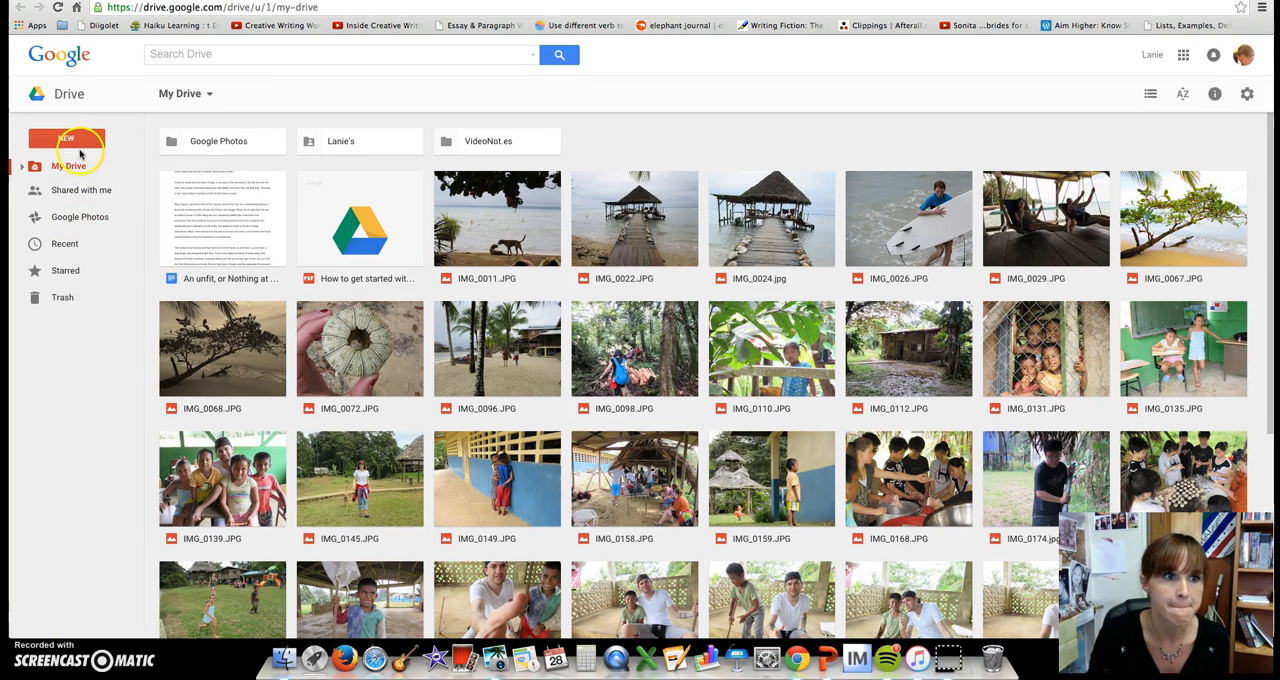
pyautogui.click(68, 138)
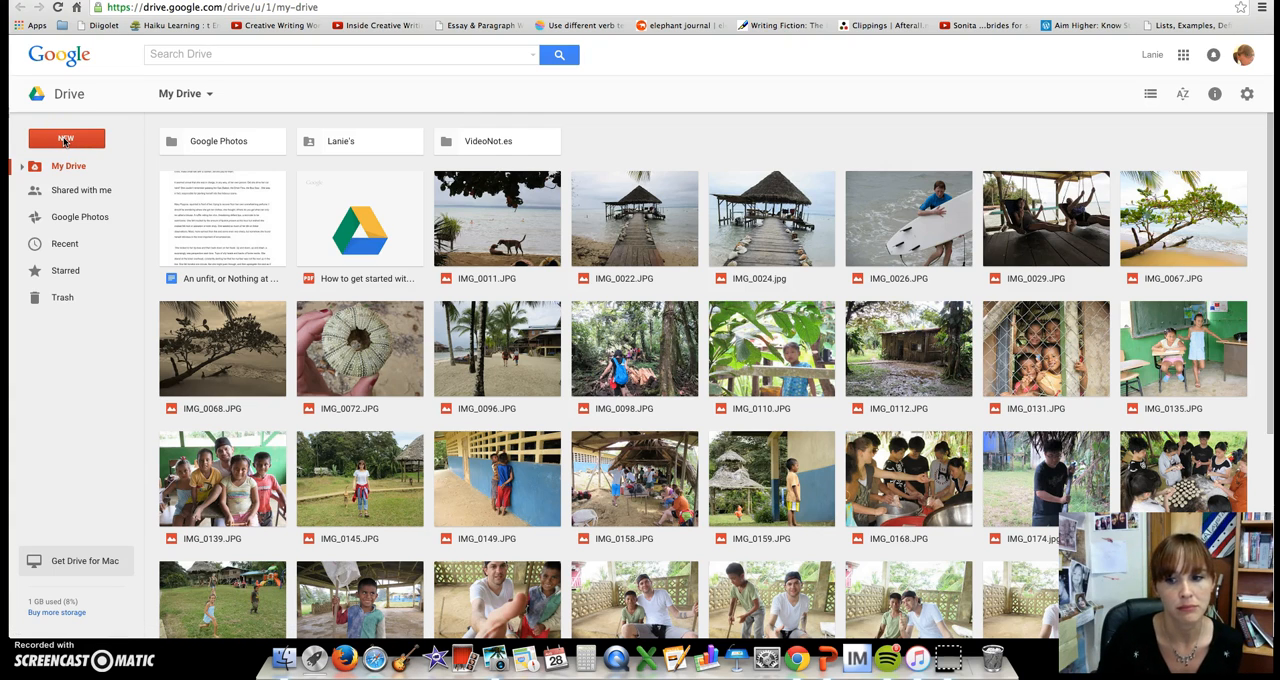
pyautogui.click(66, 138)
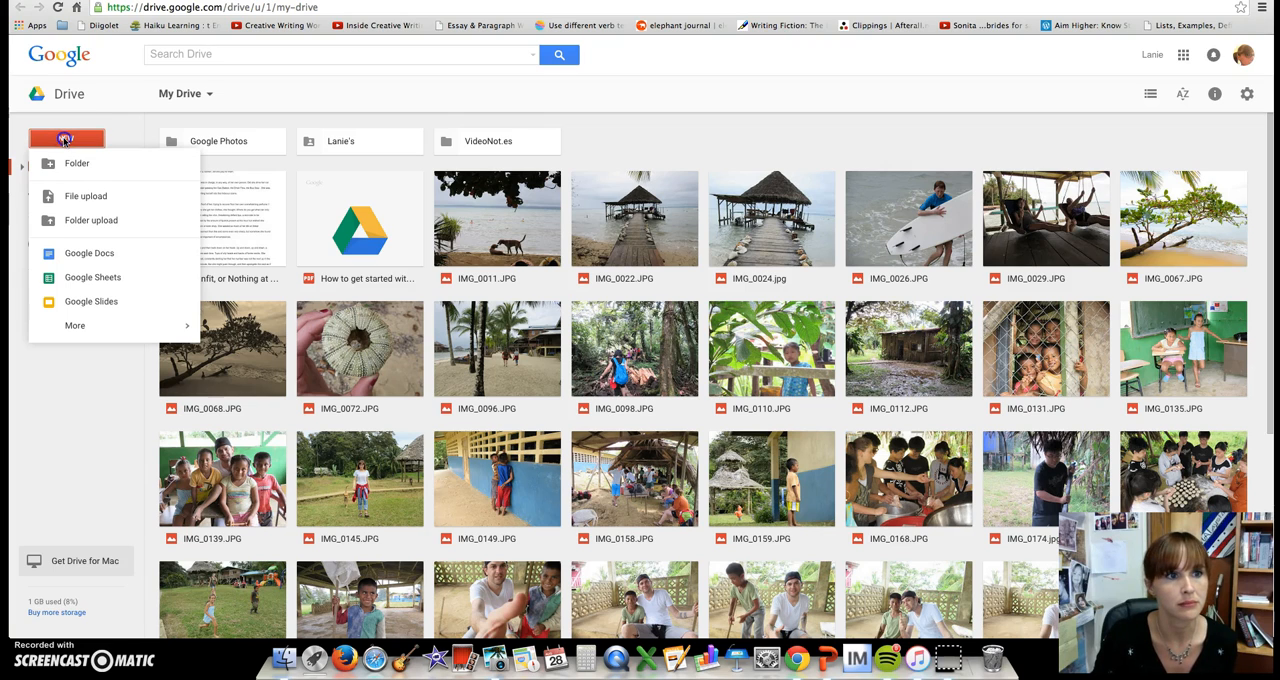
pyautogui.moveTo(88, 252)
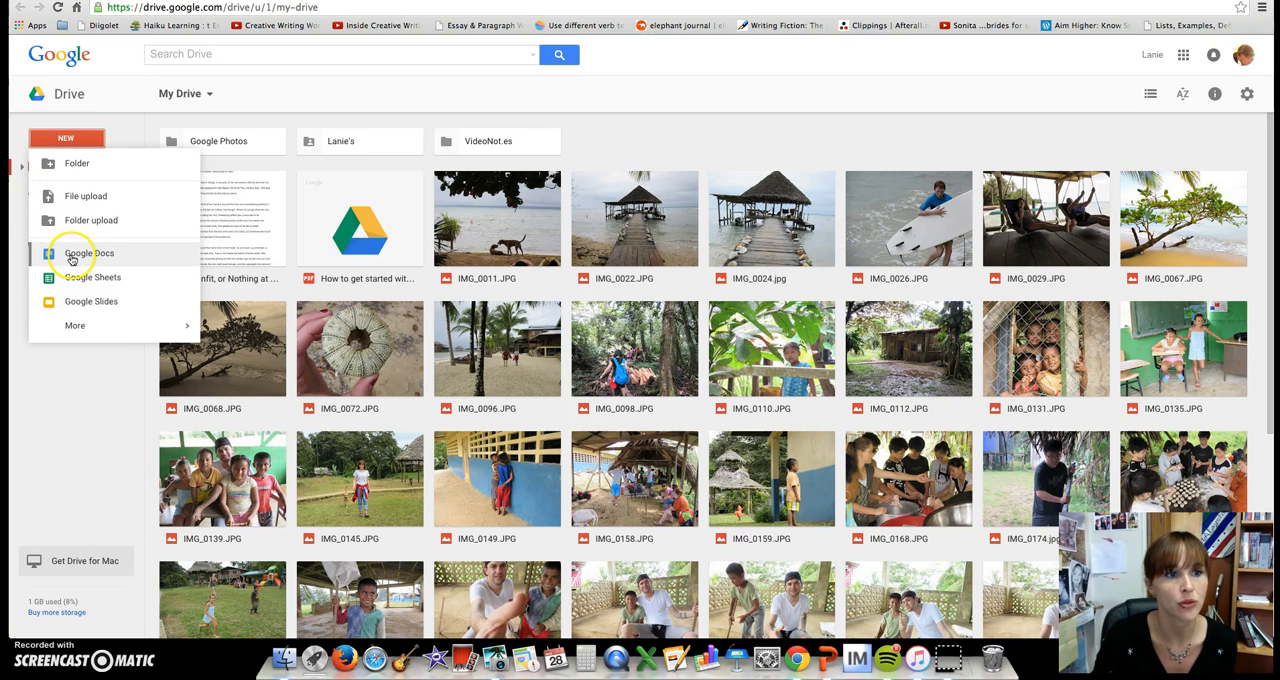
pyautogui.click(88, 252)
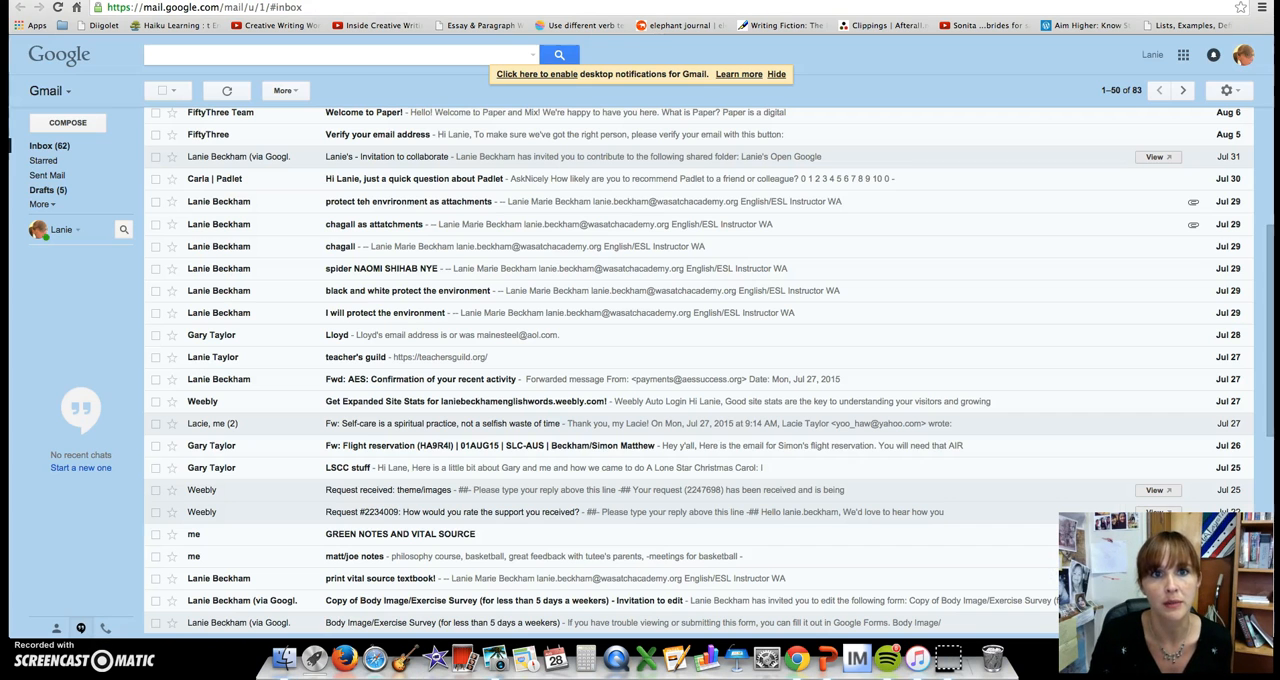
pyautogui.moveTo(1184, 56)
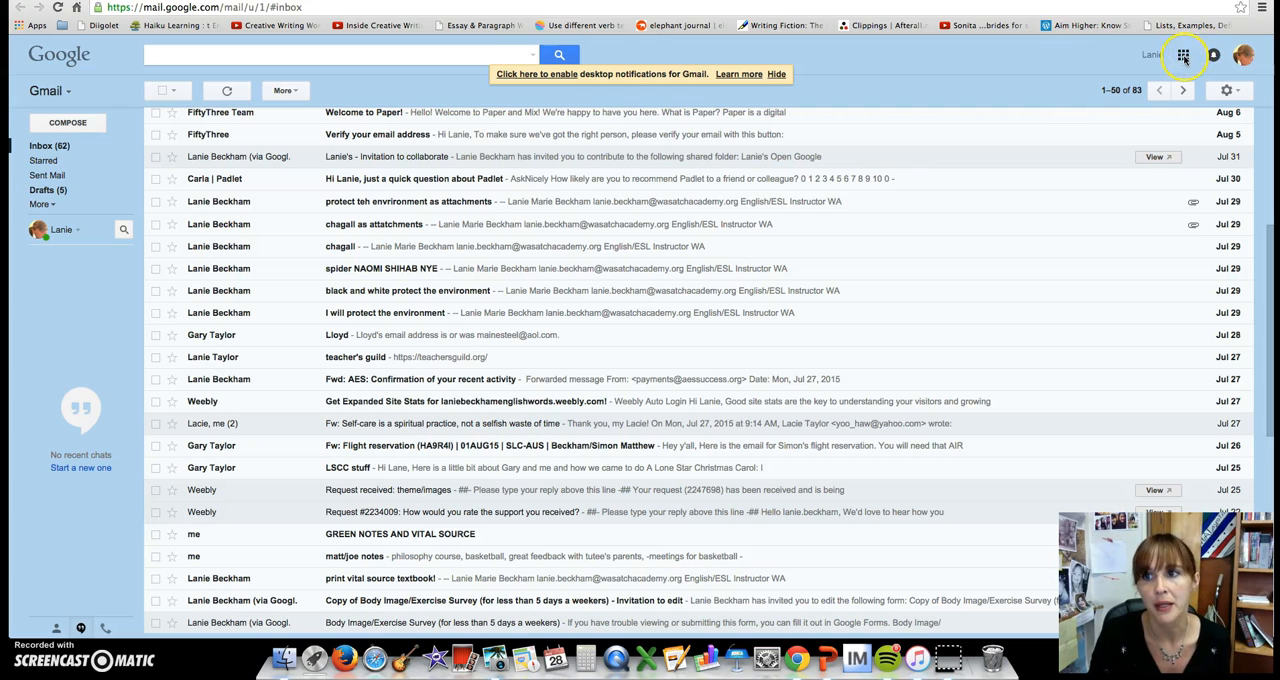
# Step: Launch Google Docs from Gmail's Google apps launcher
pyautogui.click(1184, 56)
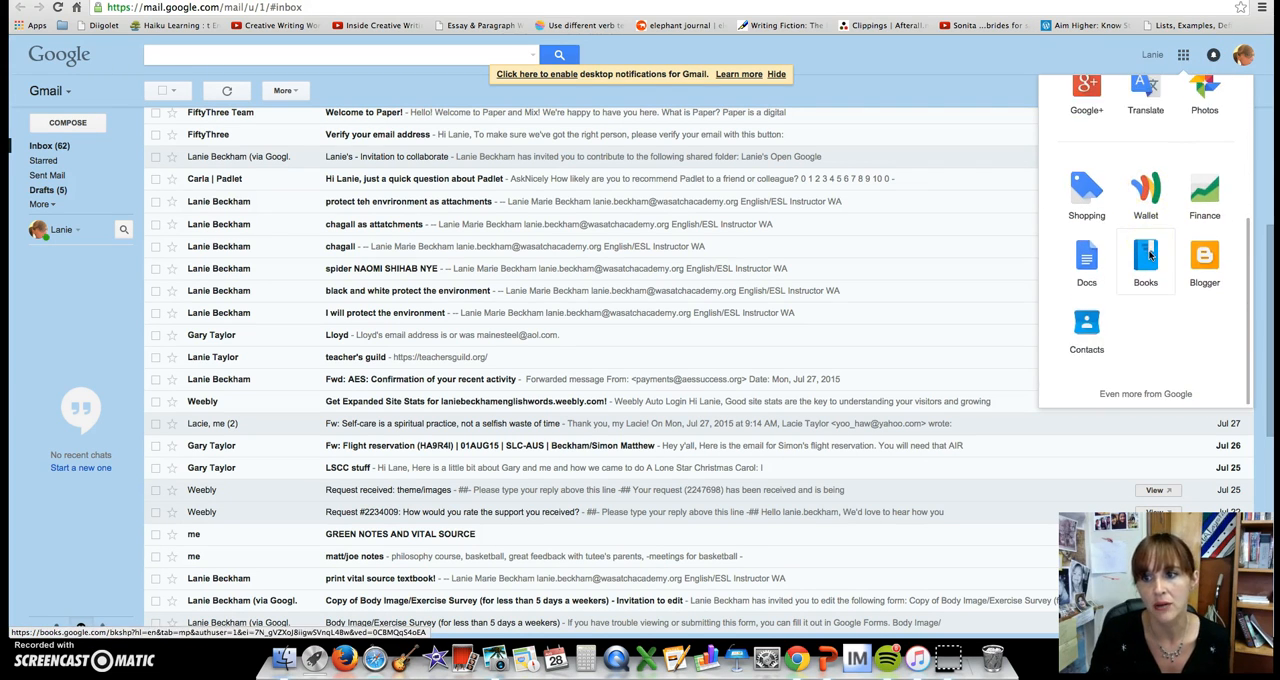
pyautogui.moveTo(1086, 256)
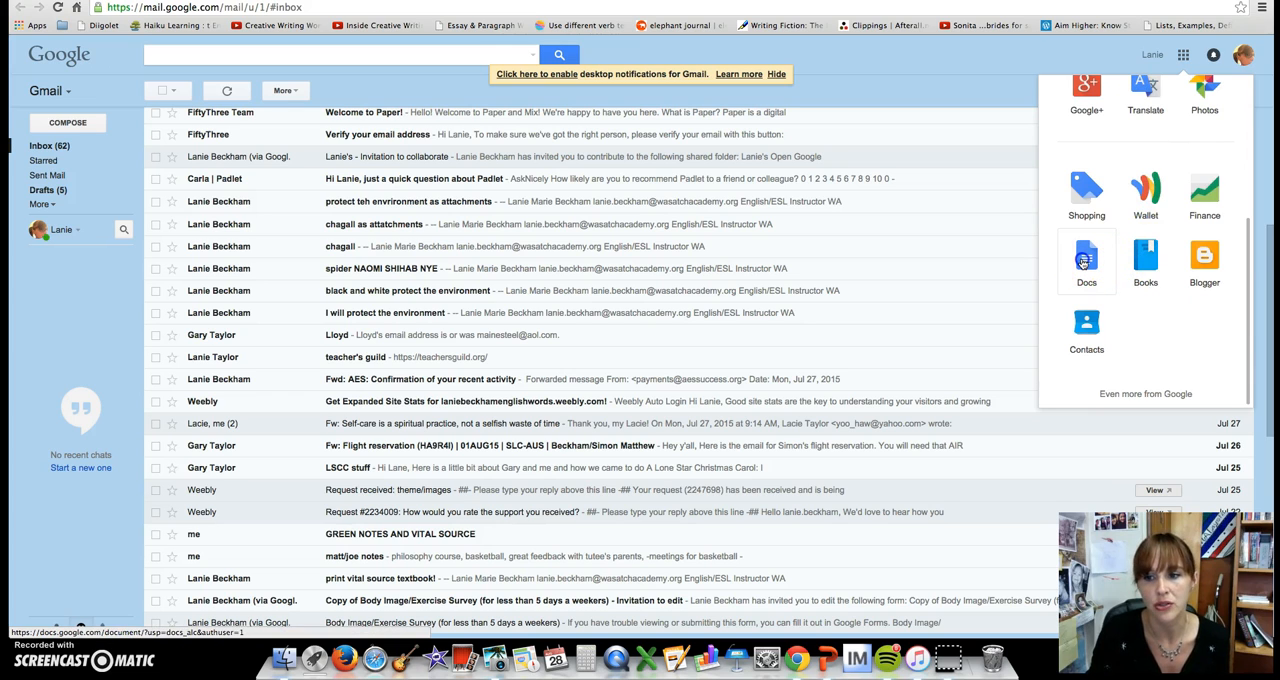
pyautogui.click(1086, 256)
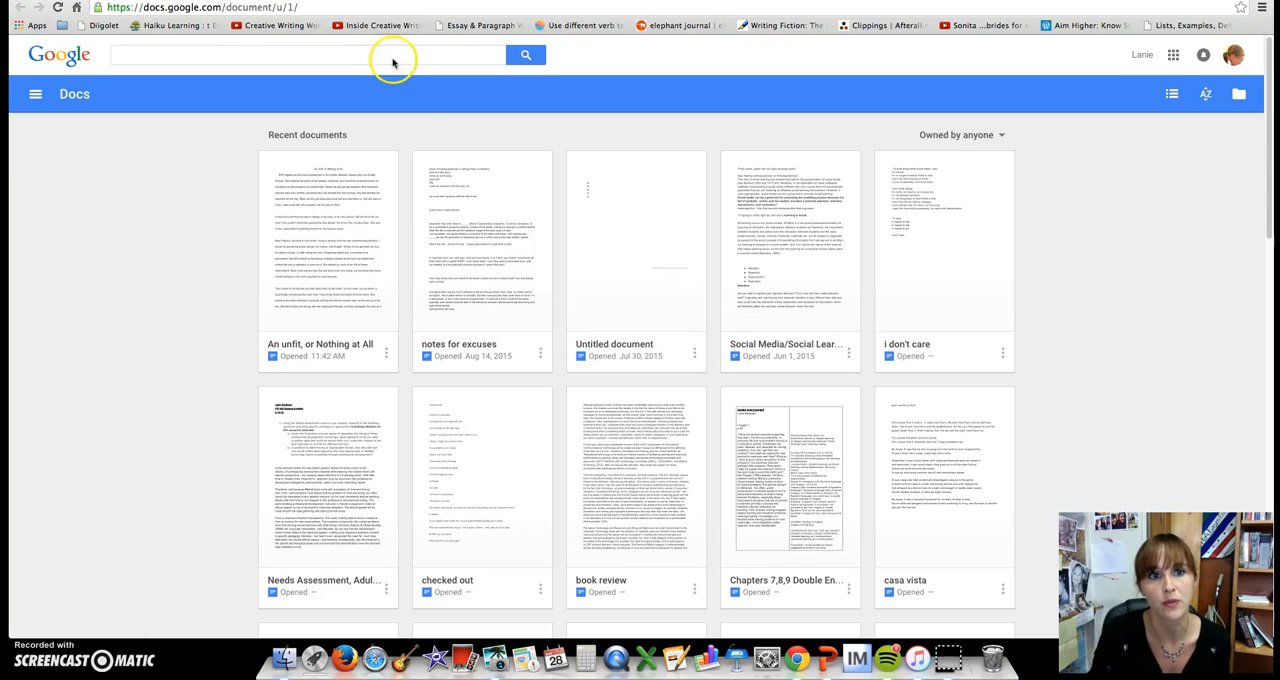
pyautogui.moveTo(904, 236)
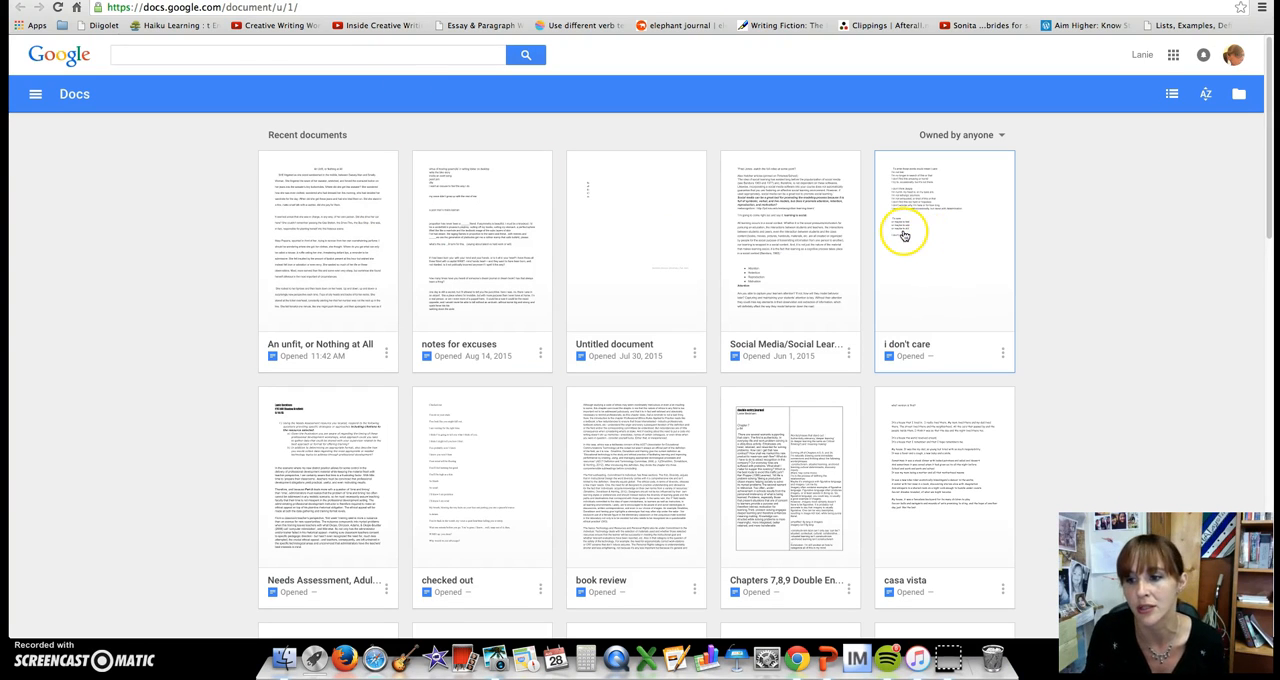
pyautogui.moveTo(1148, 172)
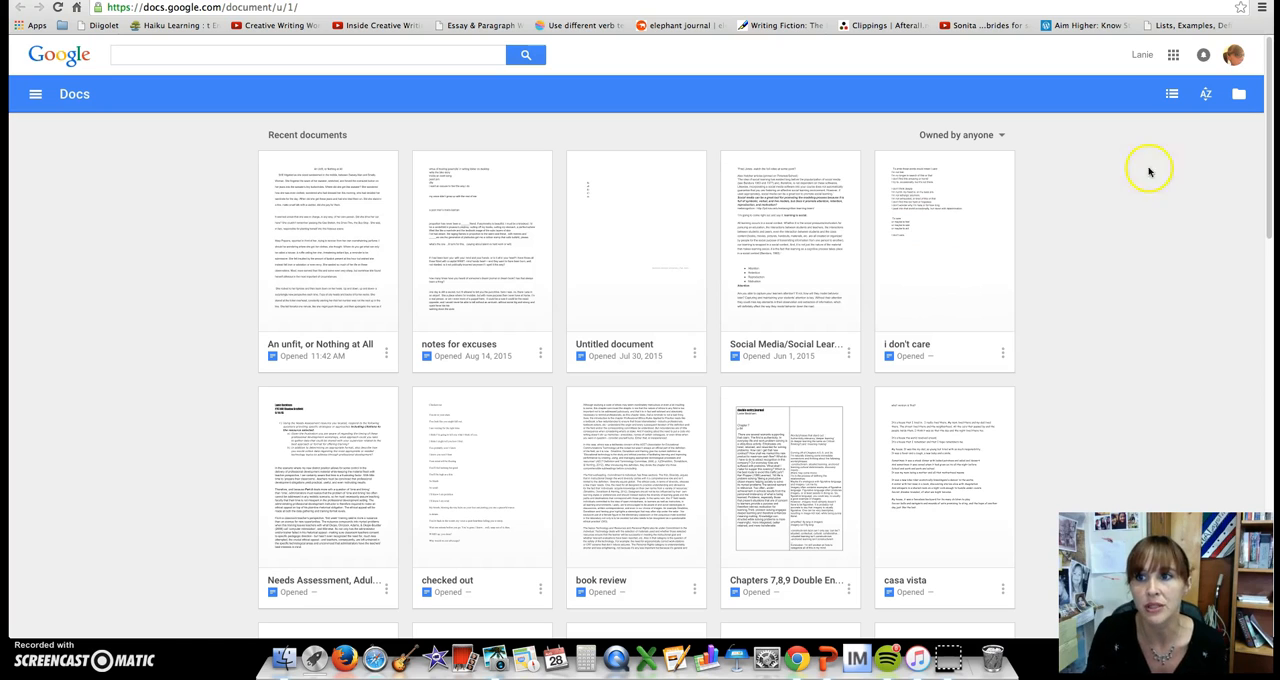
pyautogui.moveTo(708, 118)
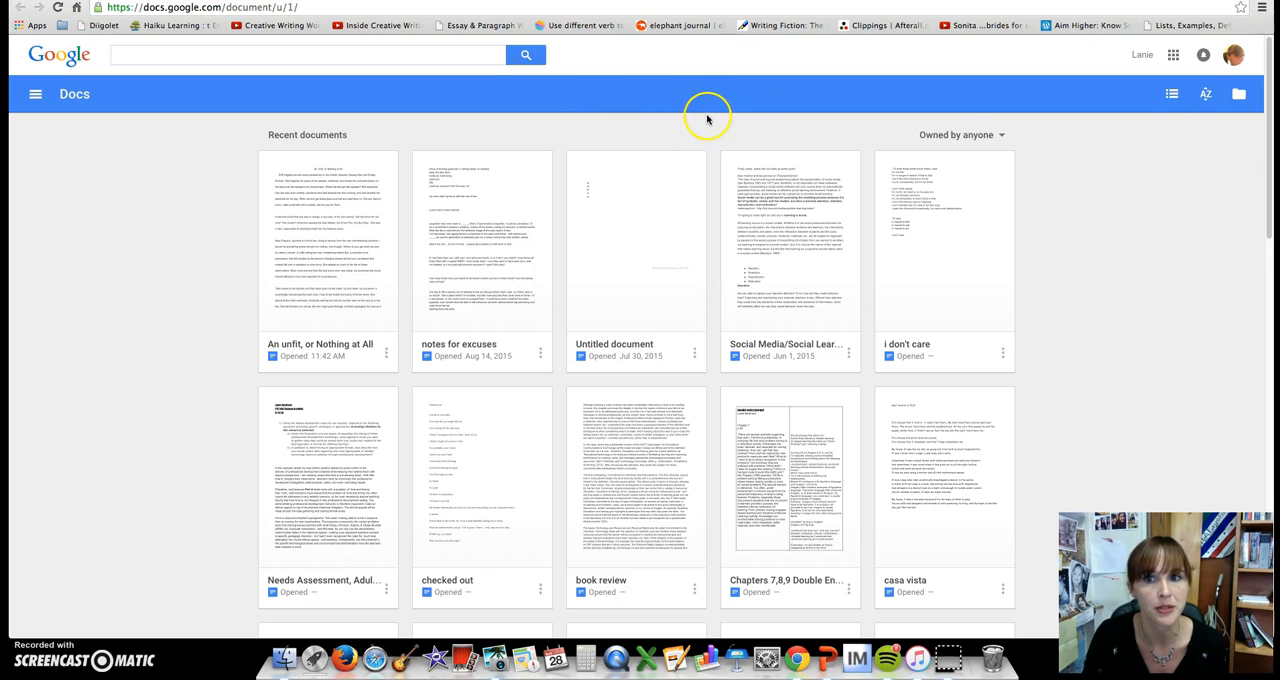
pyautogui.moveTo(1048, 88)
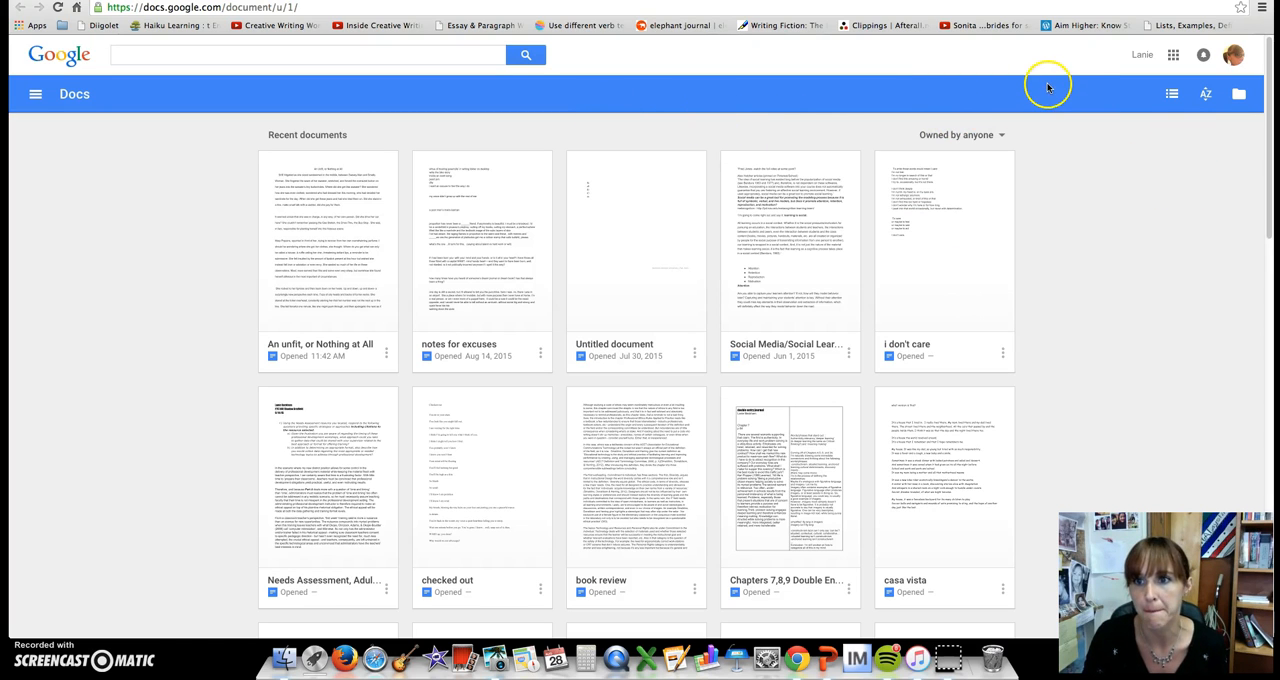
pyautogui.moveTo(1048, 180)
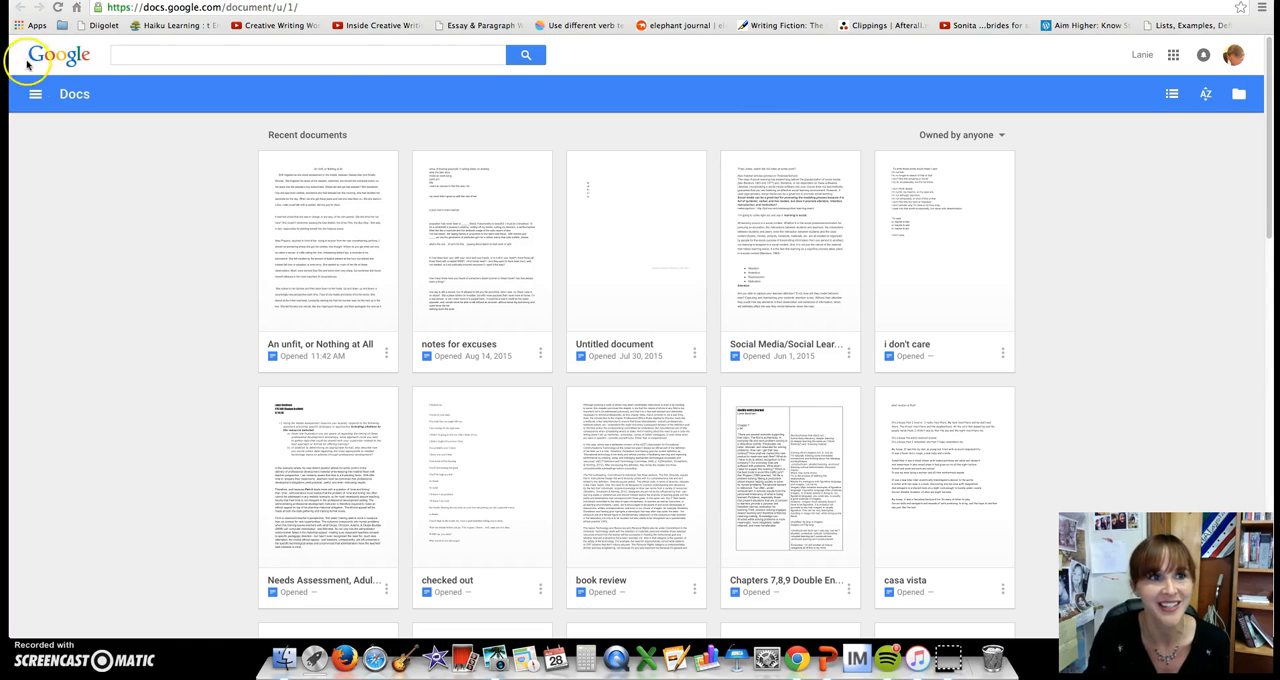
pyautogui.click(36, 94)
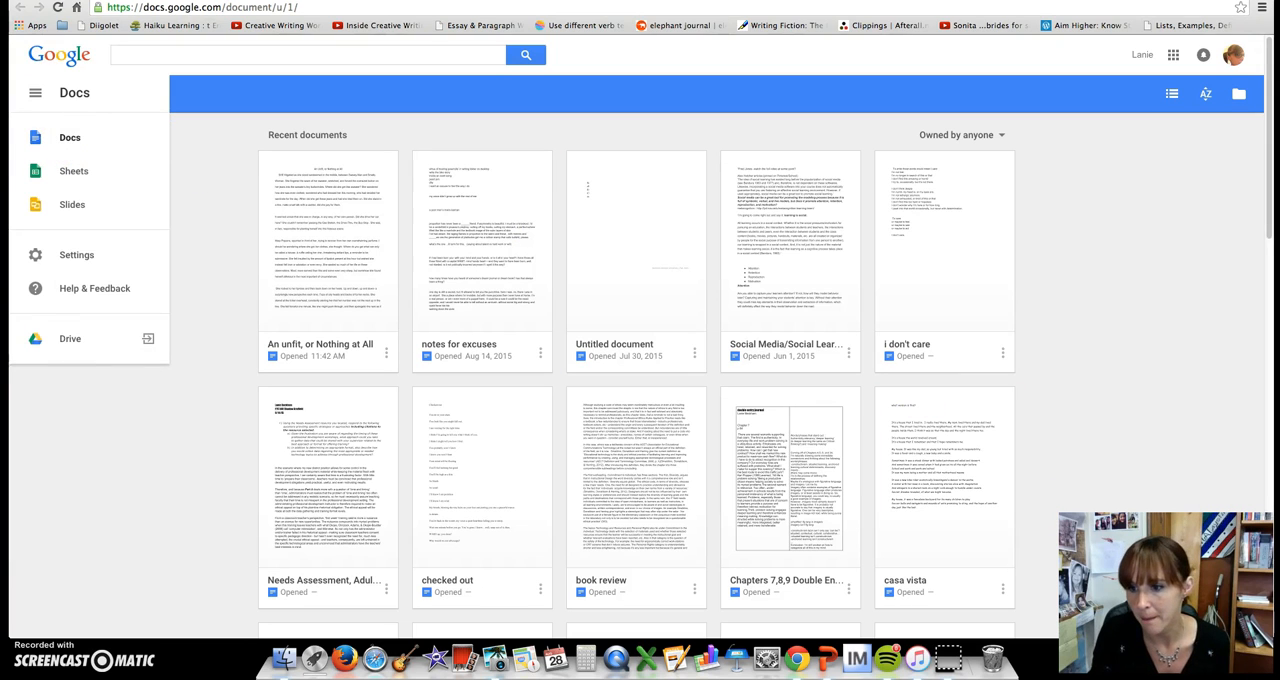
# Step: Hide the Docs navigation drawer and start a new blank document
pyautogui.click(36, 94)
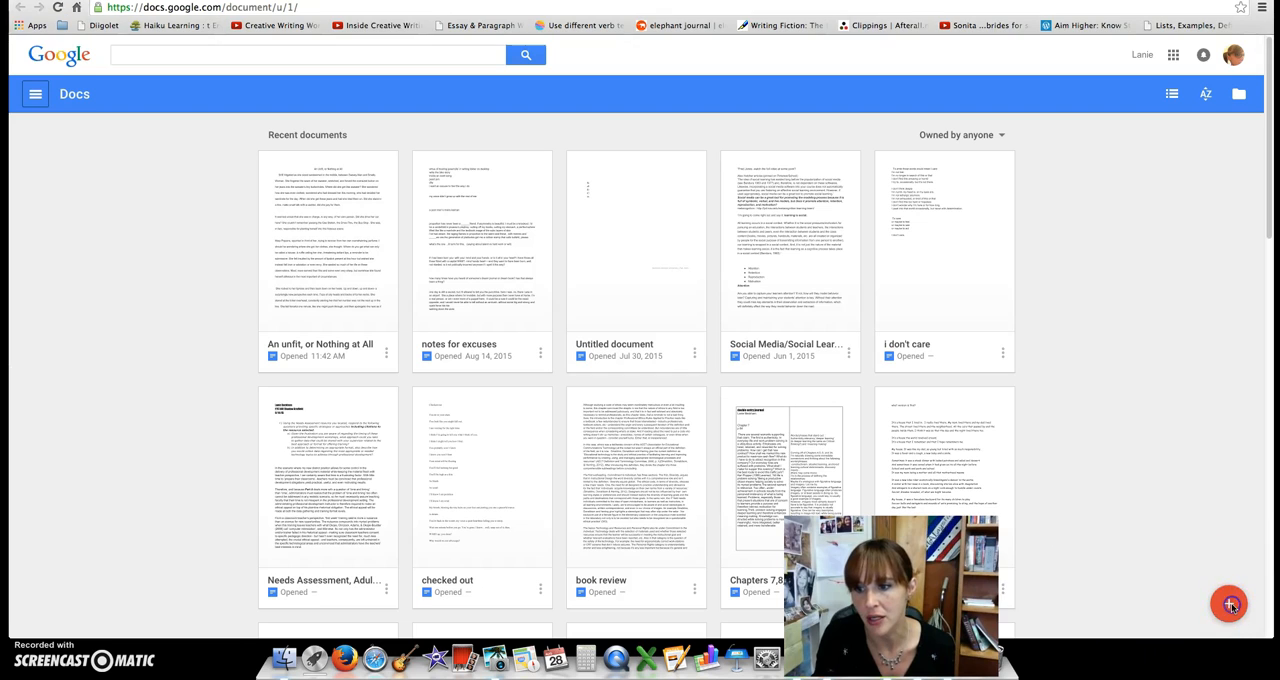
pyautogui.moveTo(1230, 604)
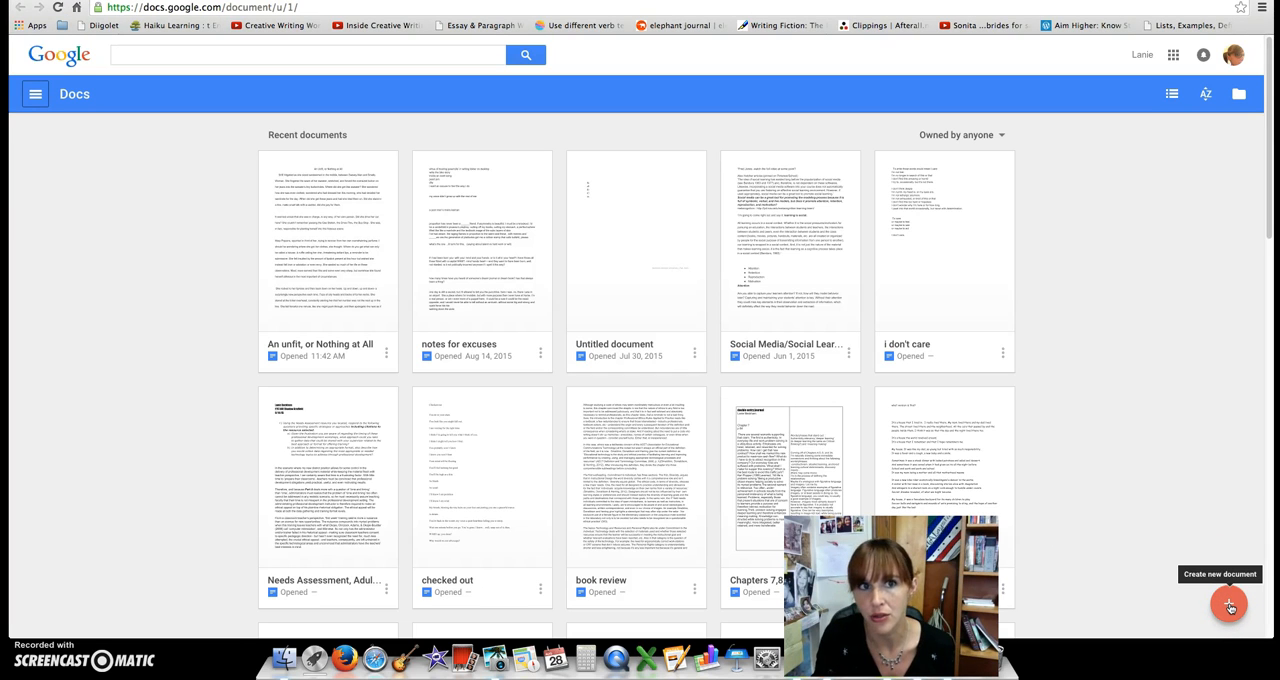
pyautogui.click(1230, 604)
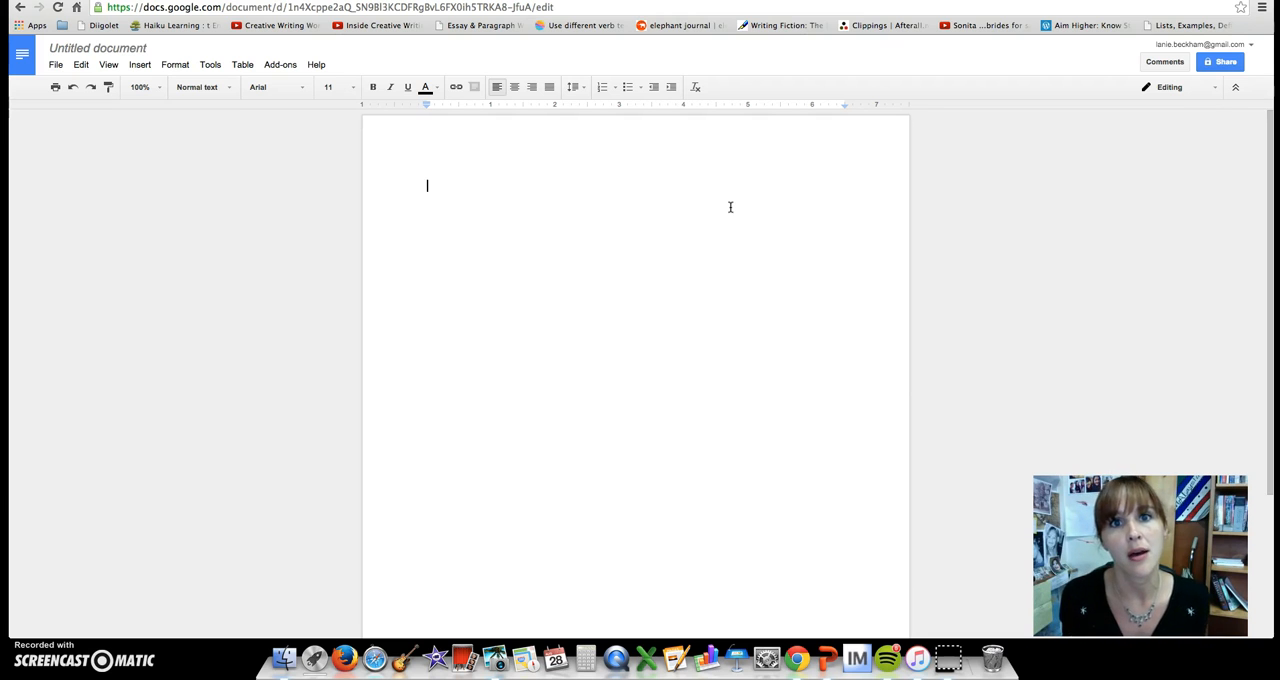
pyautogui.moveTo(484, 164)
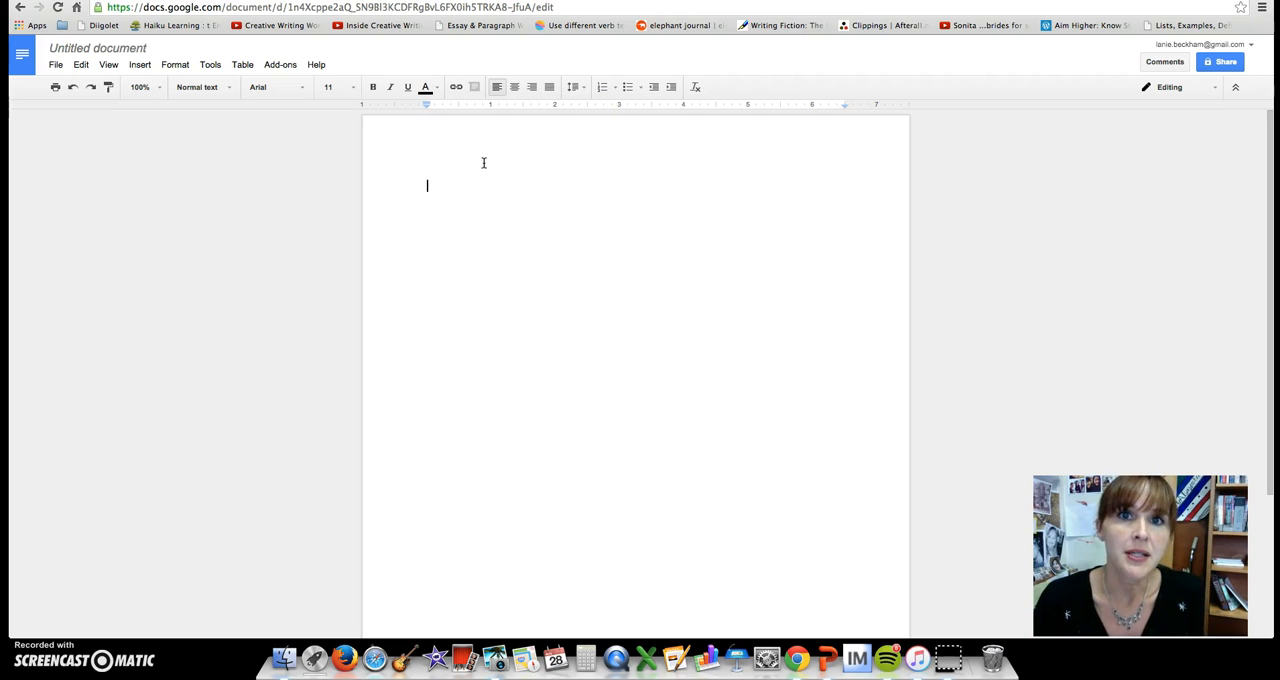
# Step: Test the blank document by typing a stray letter 's' and deleting it
pyautogui.write('s')
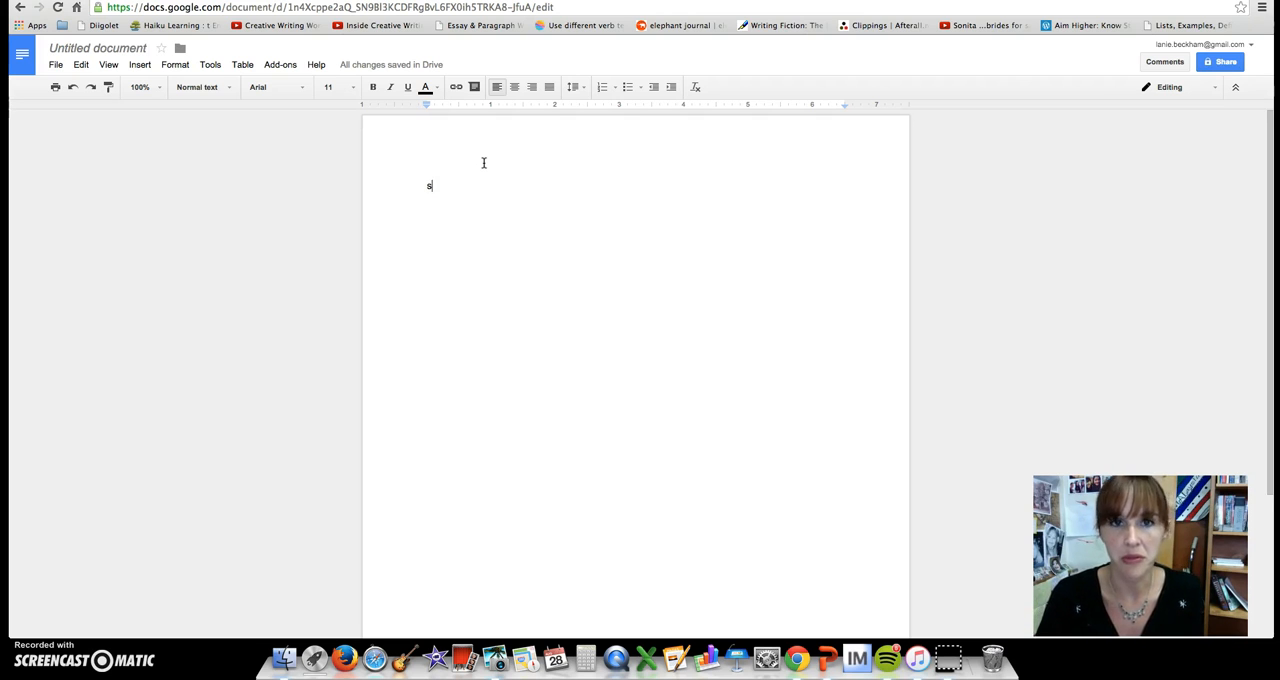
pyautogui.press('Backspace')
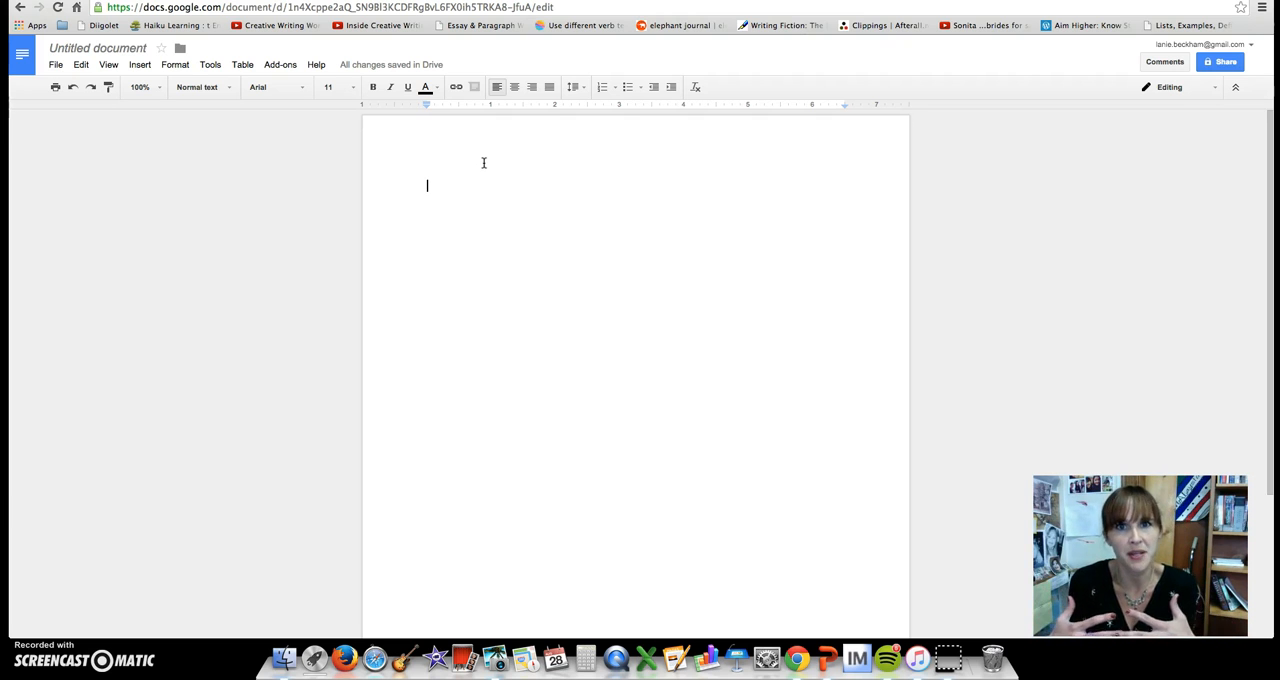
pyautogui.moveTo(556, 156)
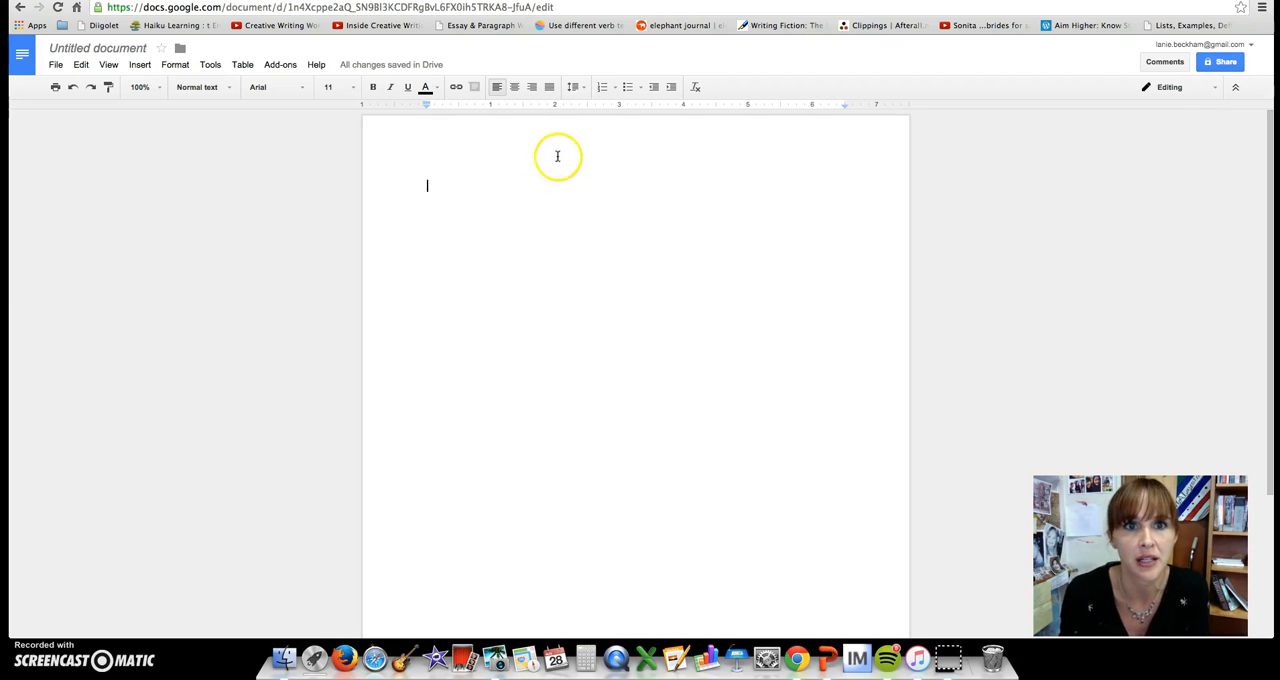
pyautogui.moveTo(628, 182)
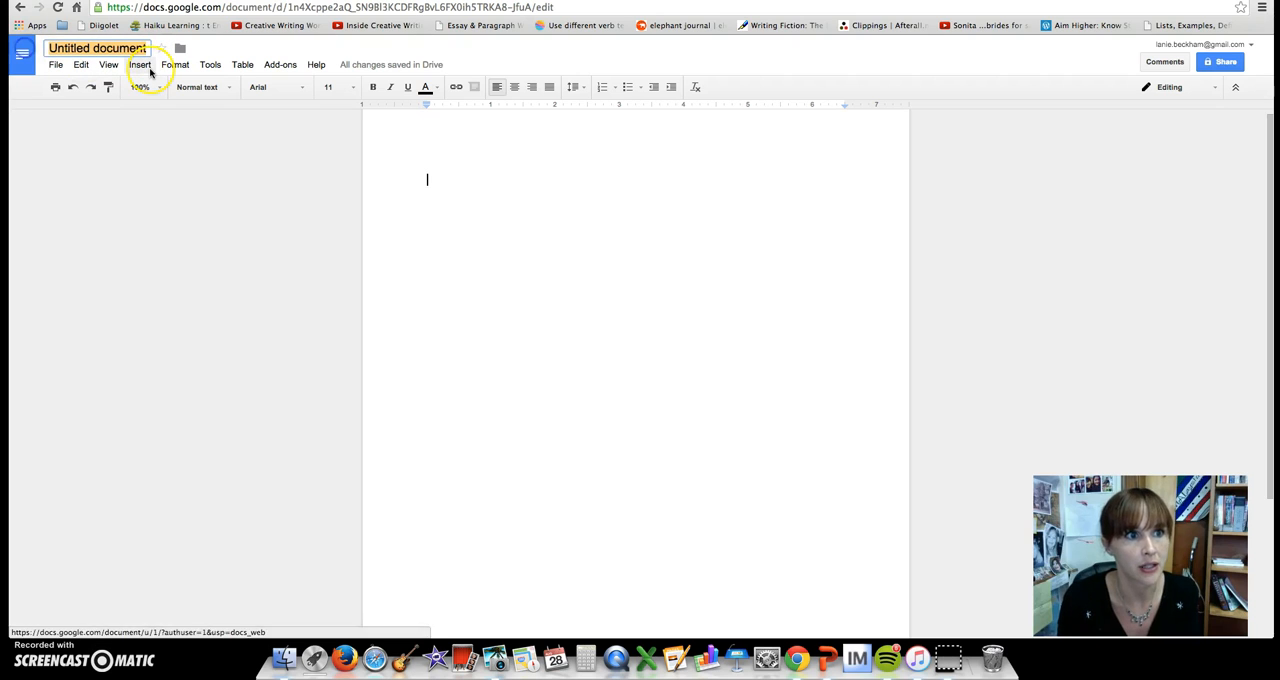
# Step: Retype the document title in capitals as 'UNTITLED DOCUMENT'
pyautogui.write('RIGHT')
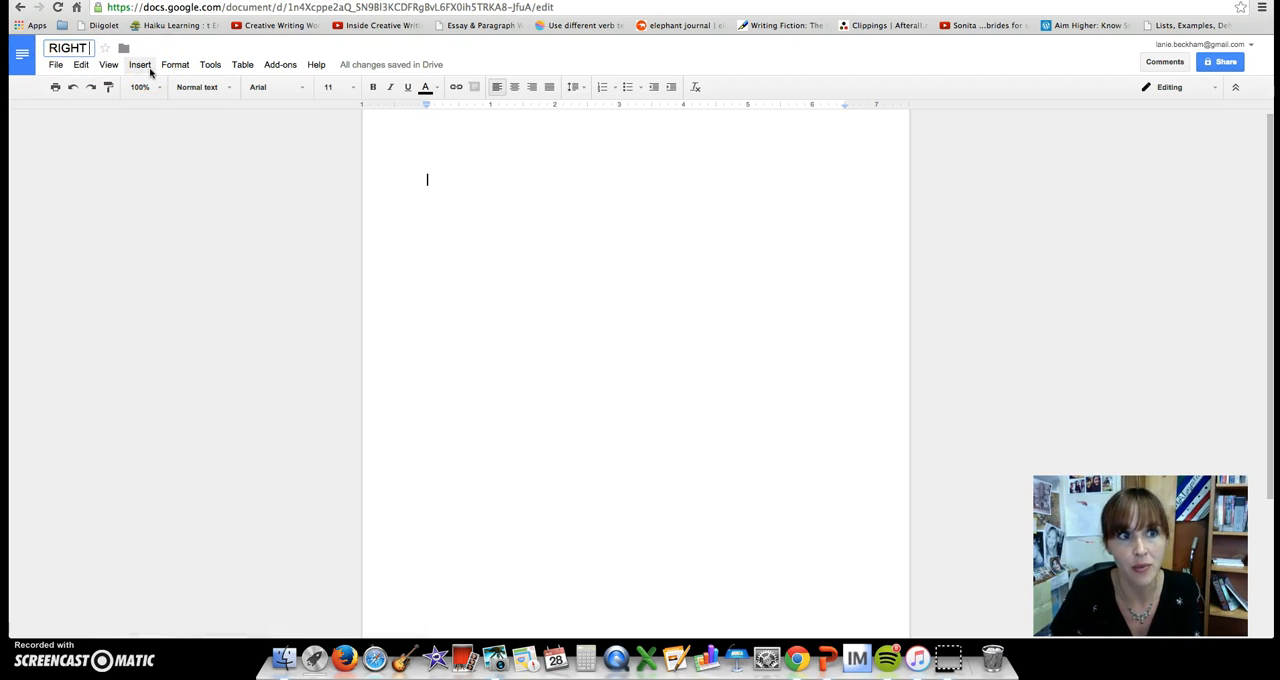
pyautogui.write('NOW')
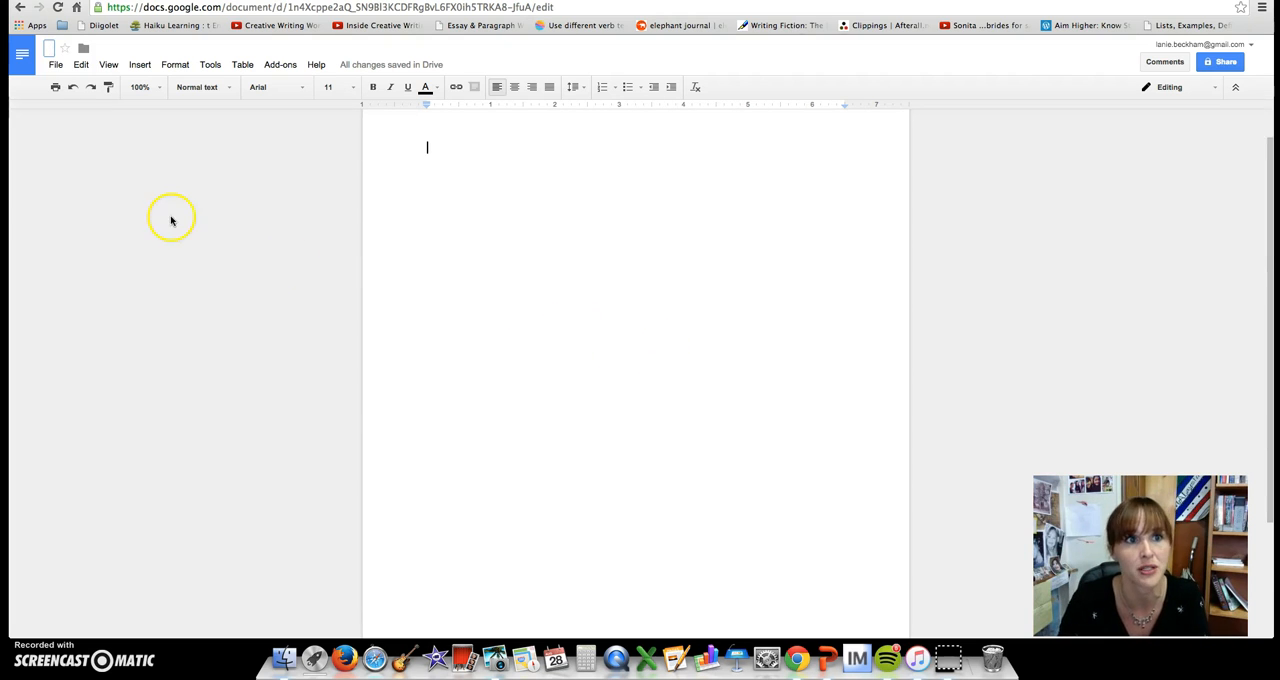
pyautogui.moveTo(596, 420)
pyautogui.write('UNTITLE')
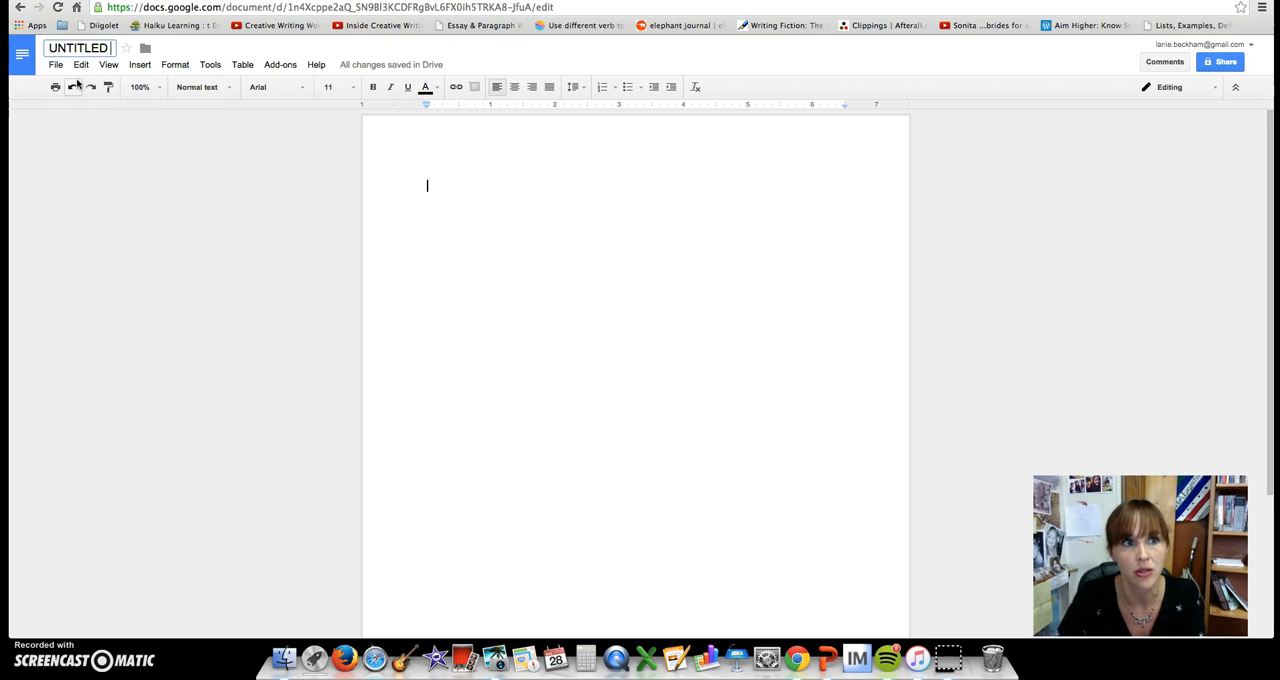
pyautogui.write('DOCUMEN')
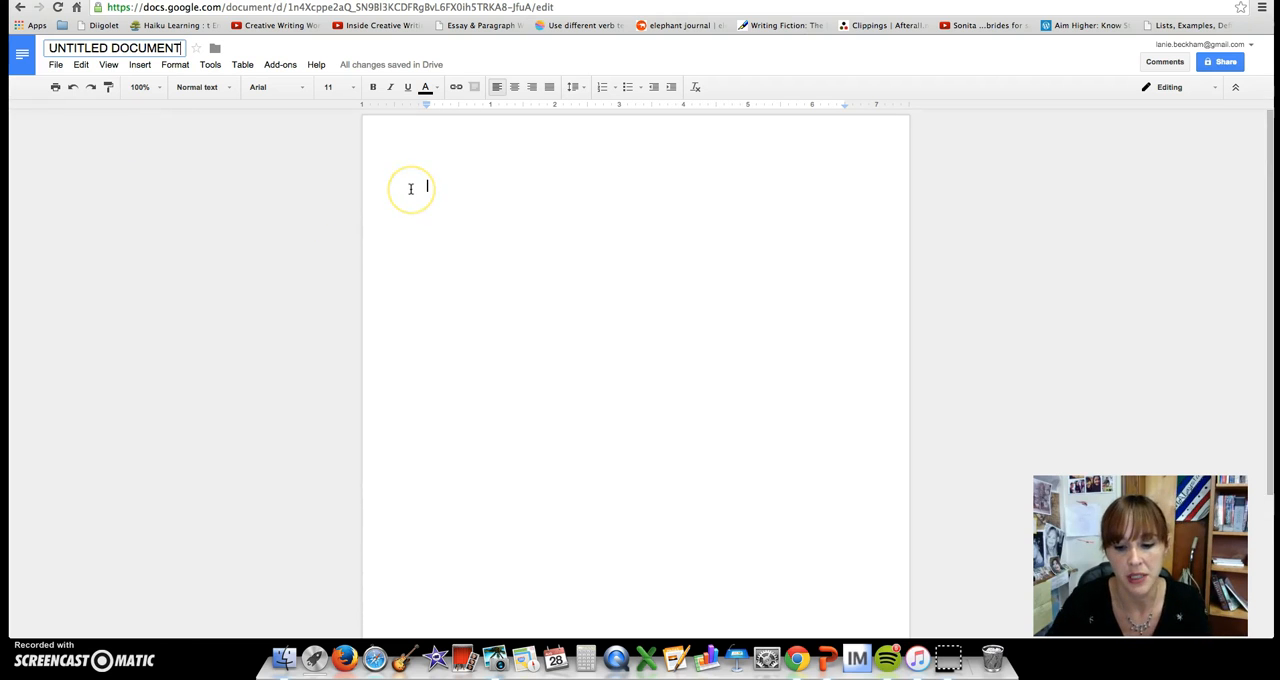
pyautogui.write('TYP')
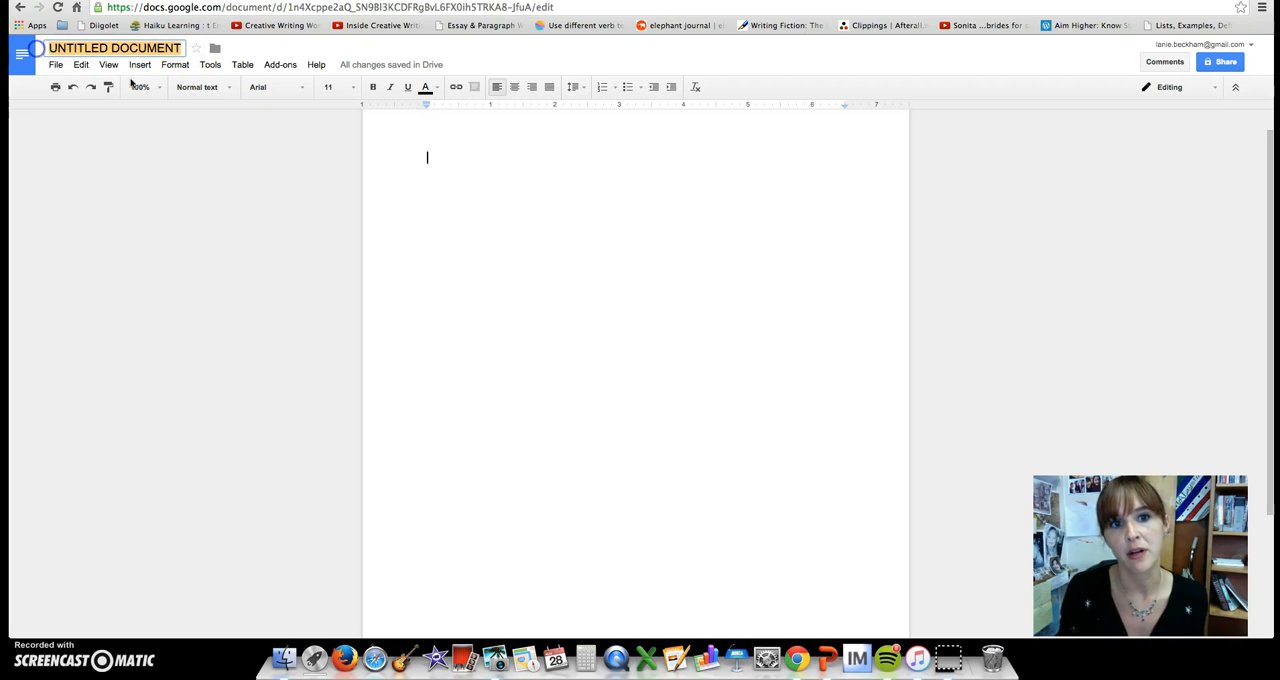
# Step: Type 'TYPING IS GOING ON. Typing is going on right now.' into the page body
pyautogui.write('TYPING IS GOING ON.')
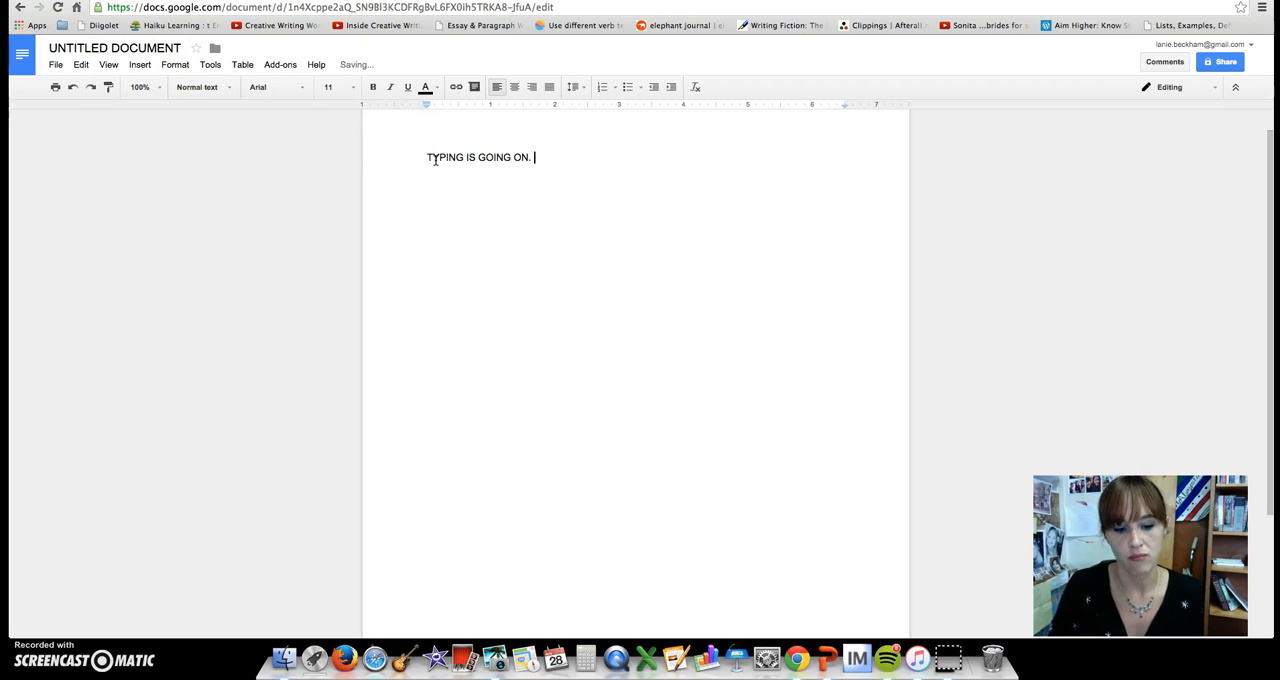
pyautogui.write('Typing')
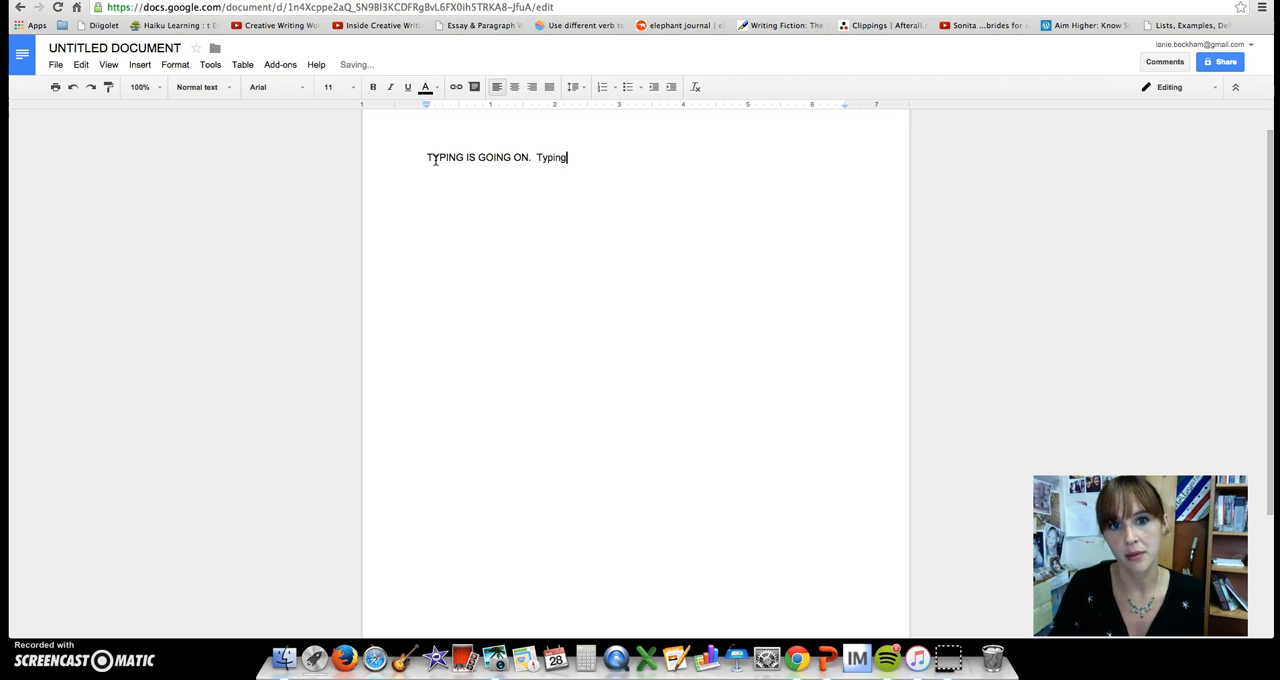
pyautogui.write('is going on right now.')
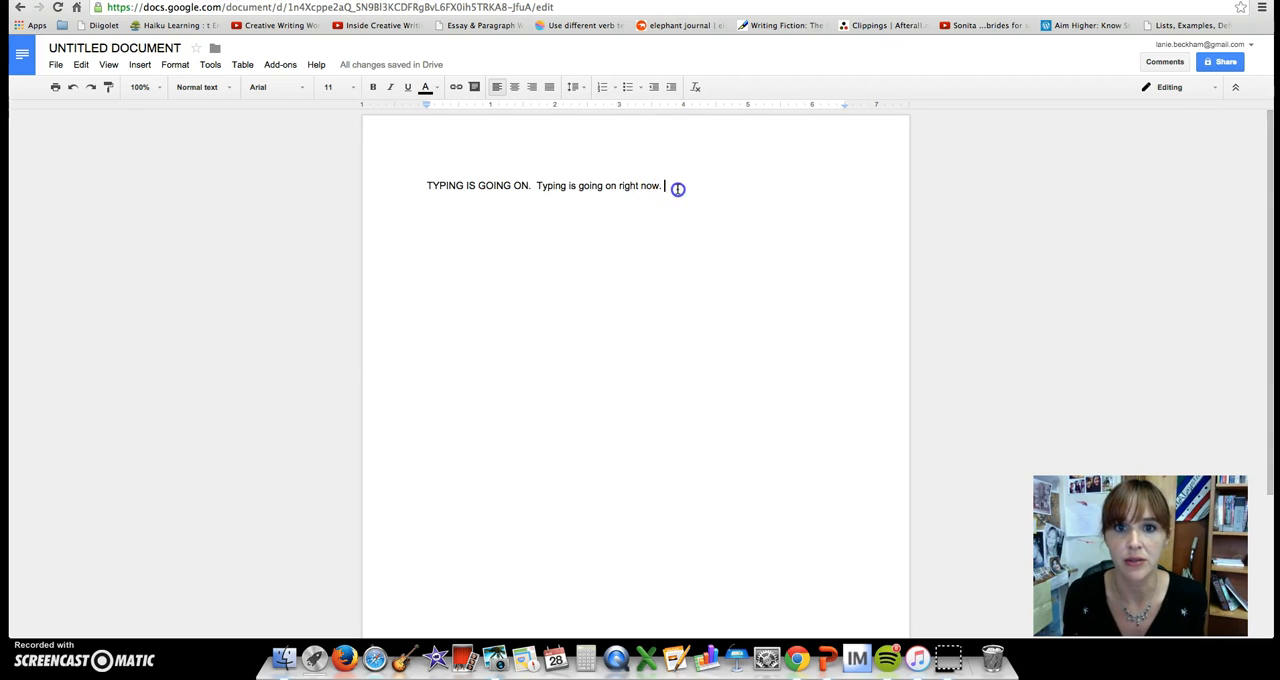
pyautogui.click(424, 88)
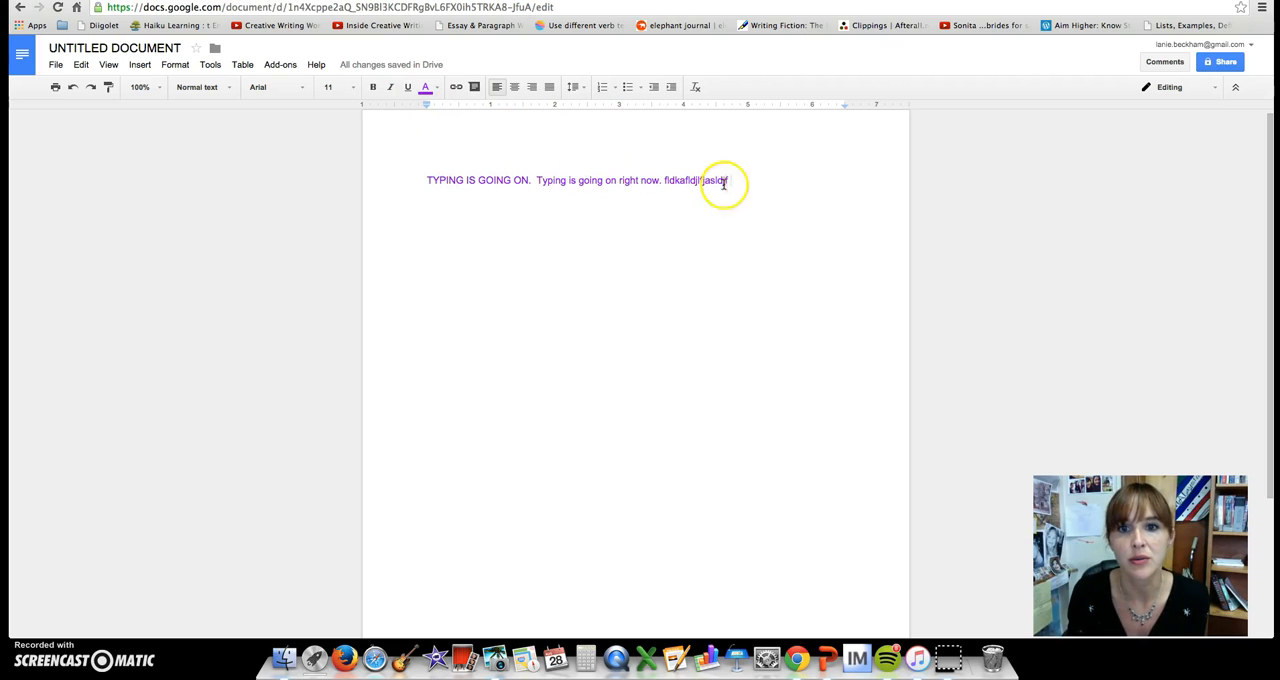
# Step: Select the typed line, set its text colour to black and its highlight to None
pyautogui.write('jf')
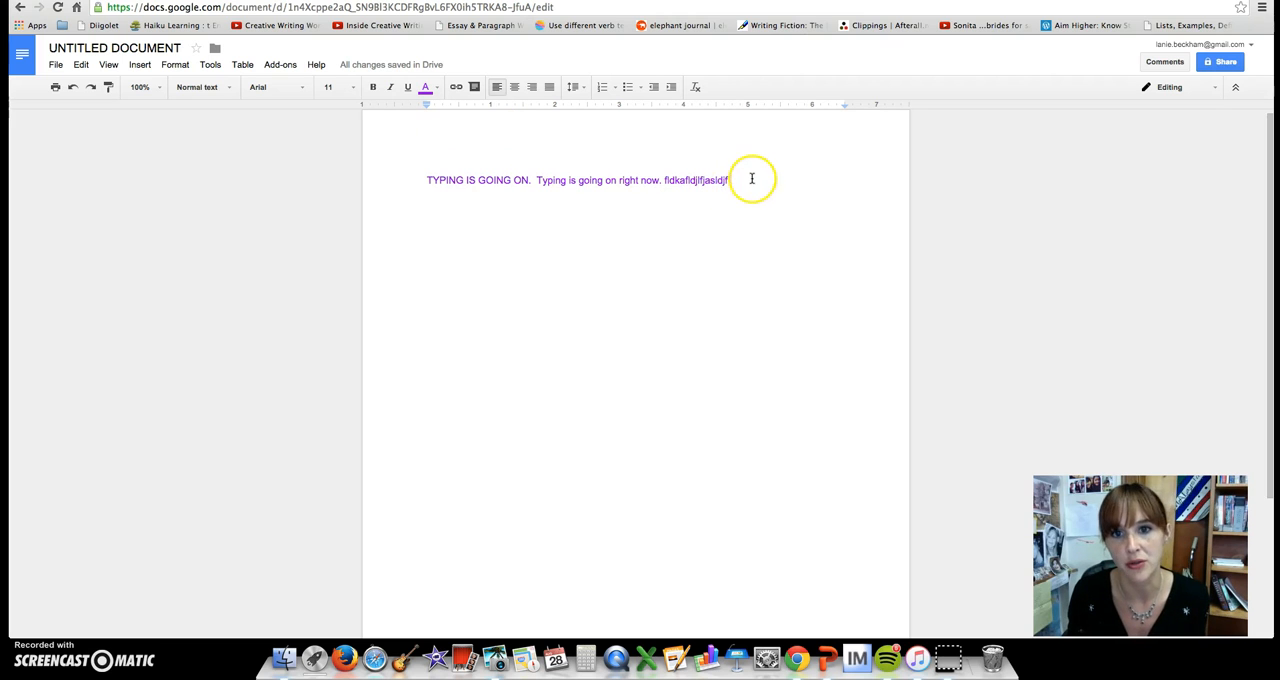
pyautogui.click(424, 88)
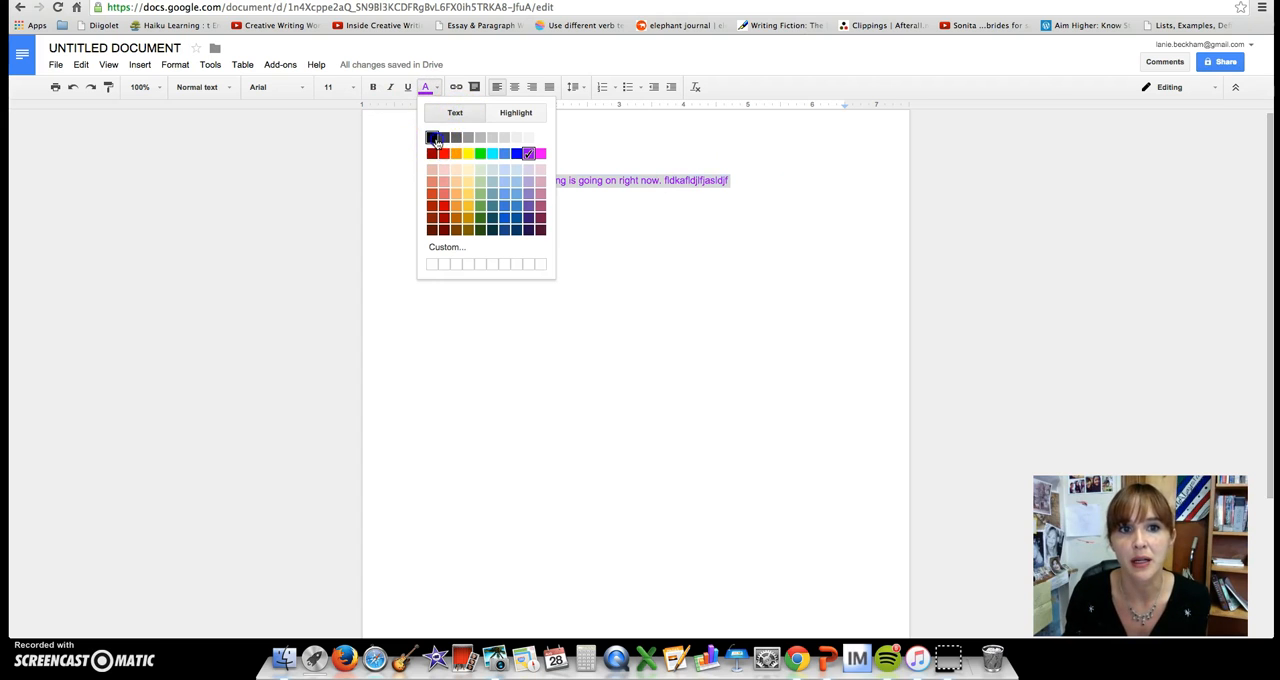
pyautogui.click(432, 136)
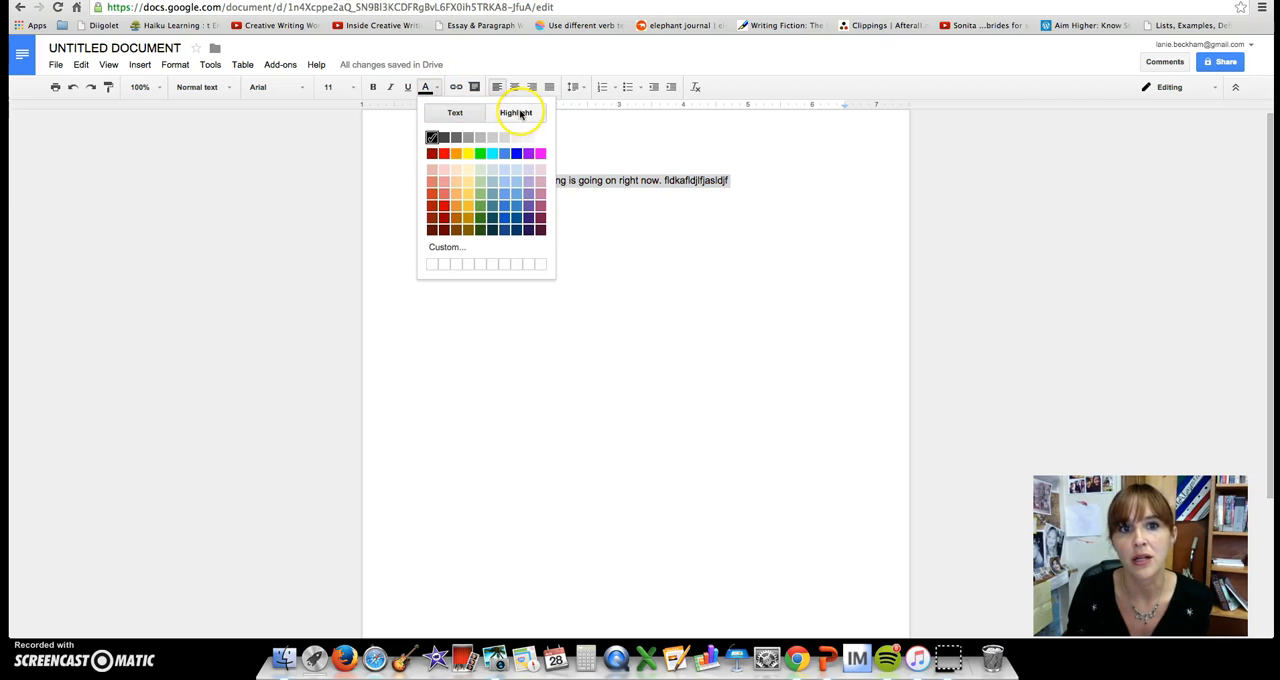
pyautogui.click(516, 112)
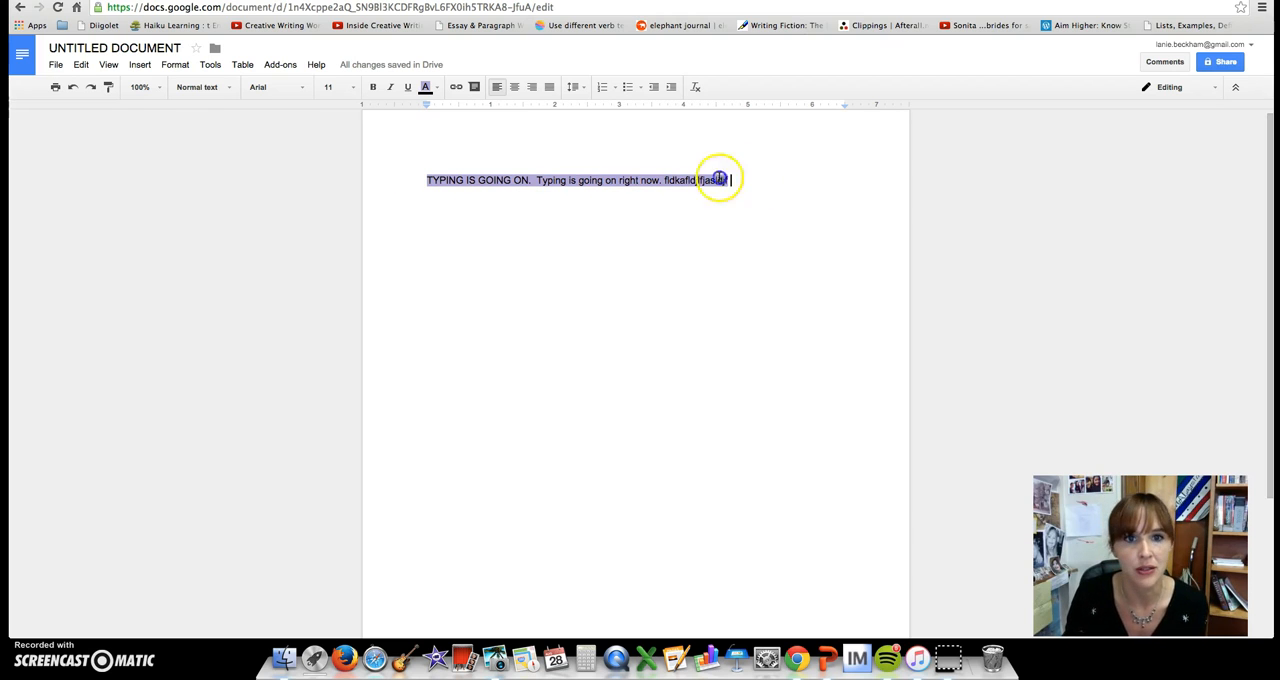
pyautogui.click(424, 88)
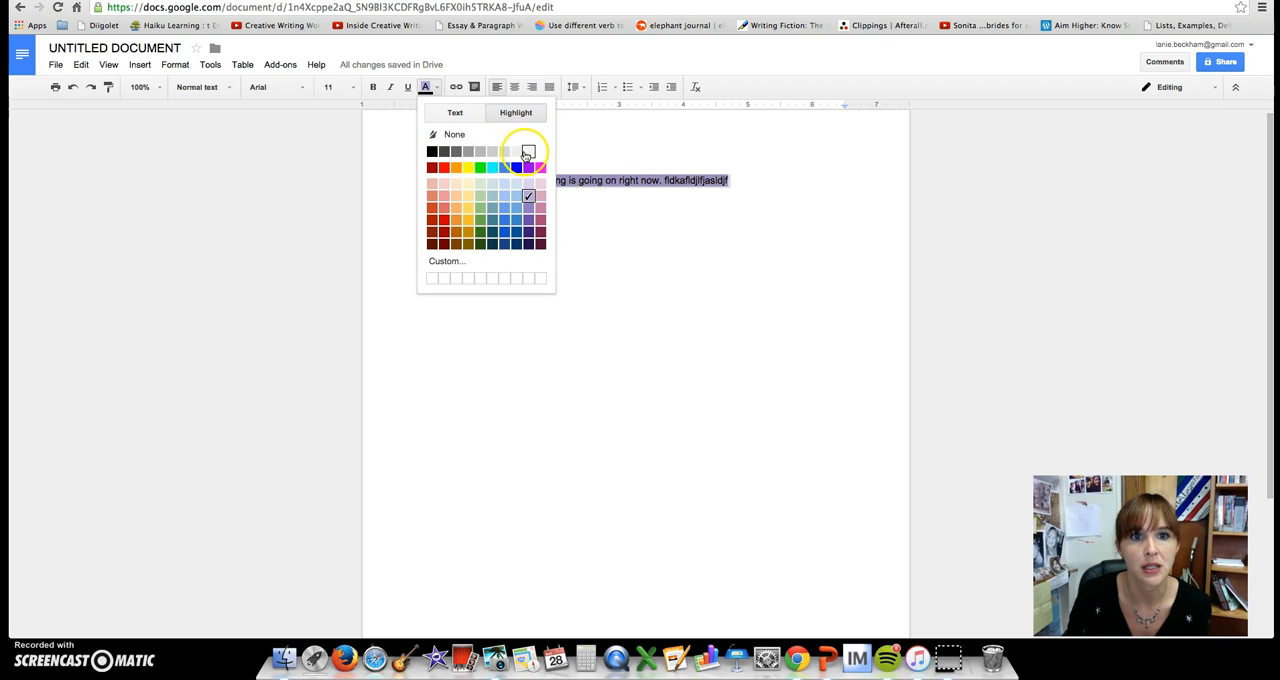
pyautogui.click(528, 152)
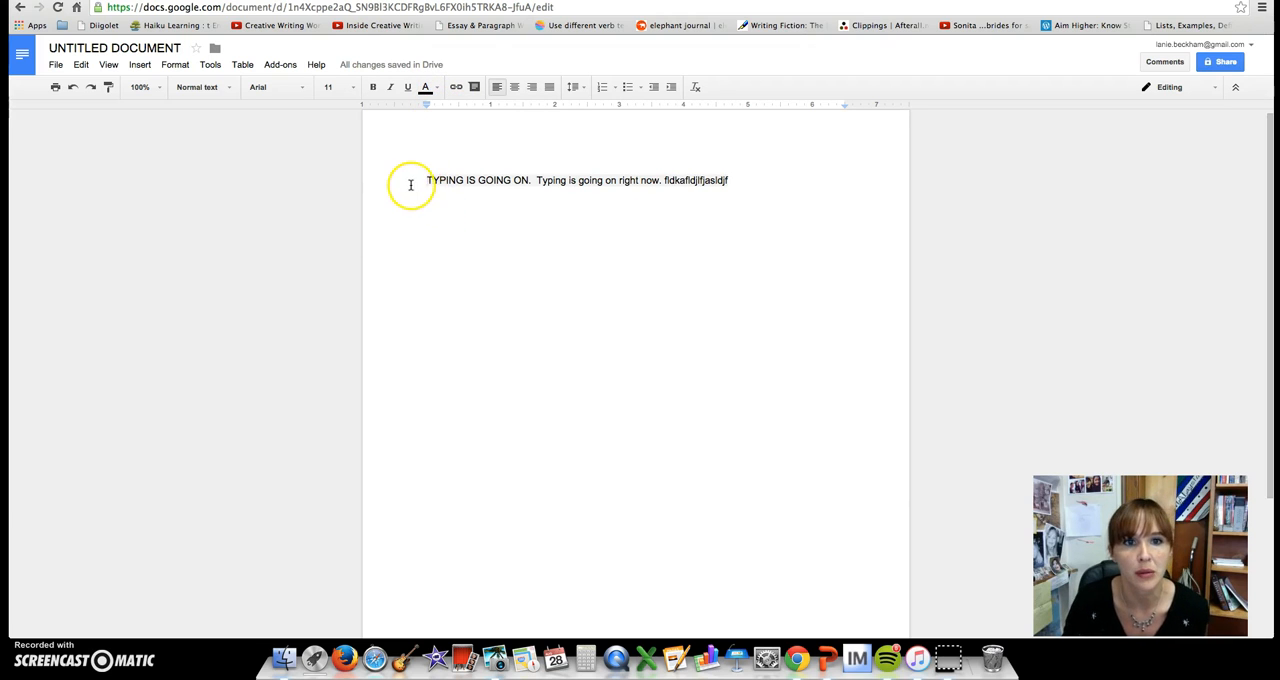
pyautogui.moveTo(544, 190)
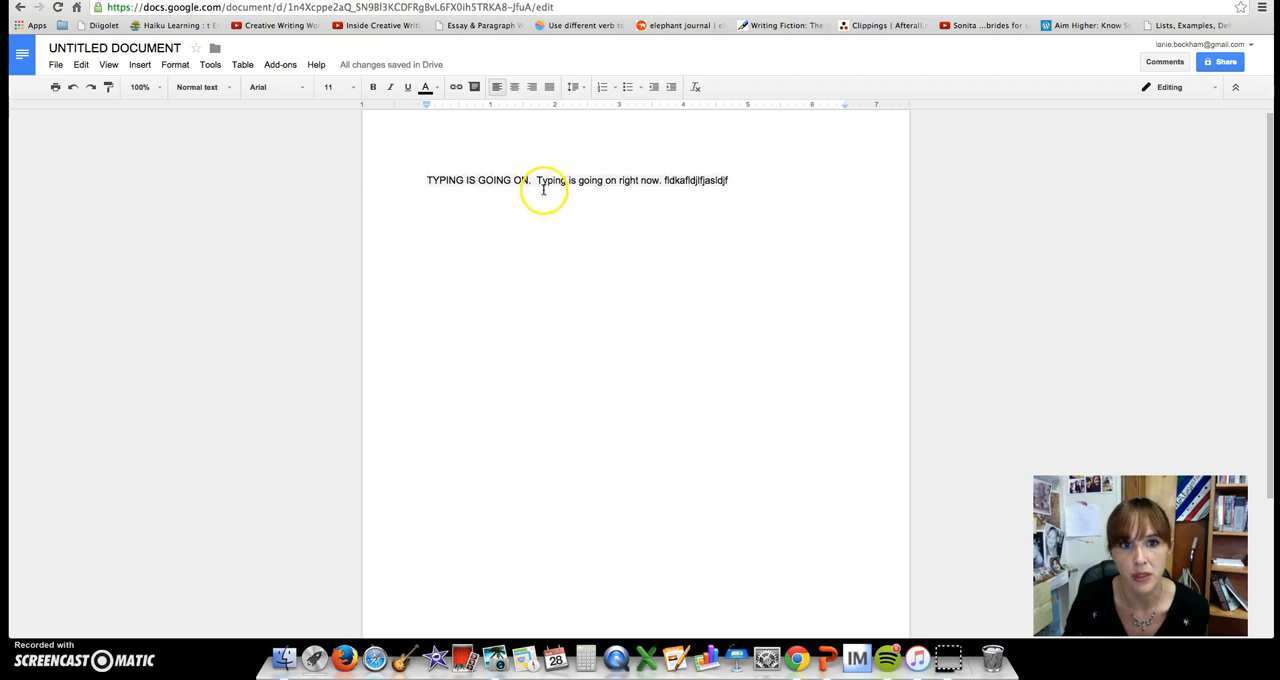
pyautogui.moveTo(324, 156)
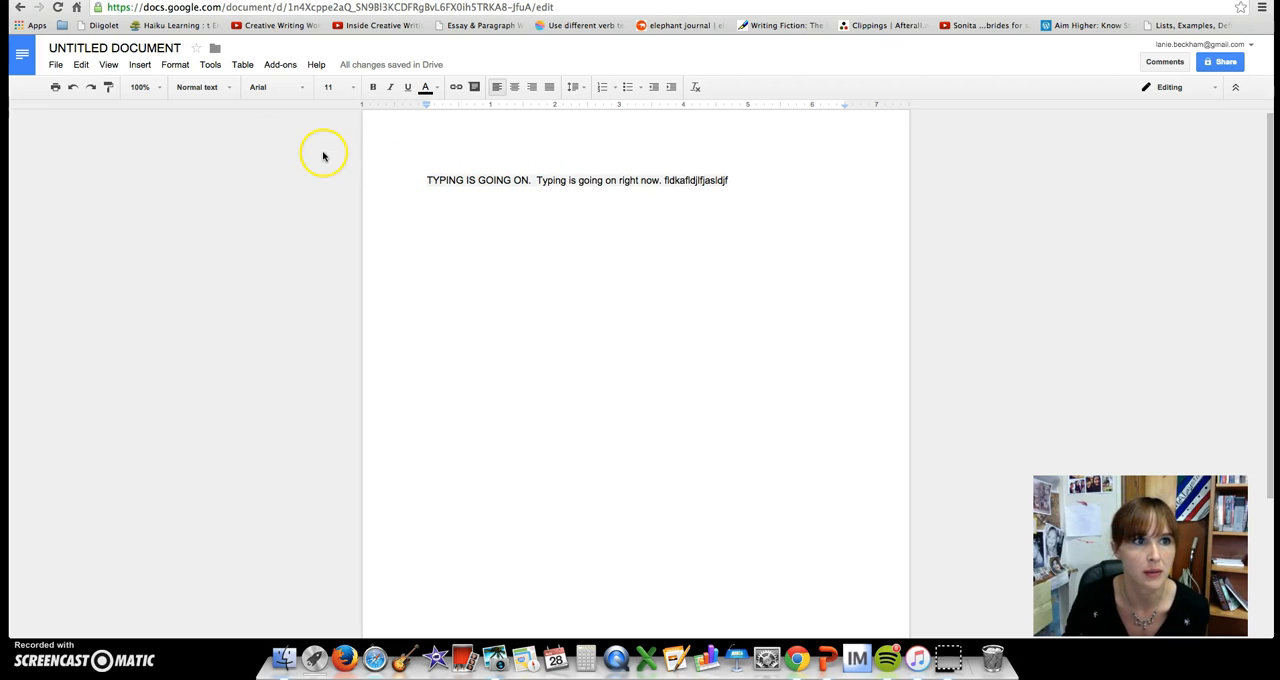